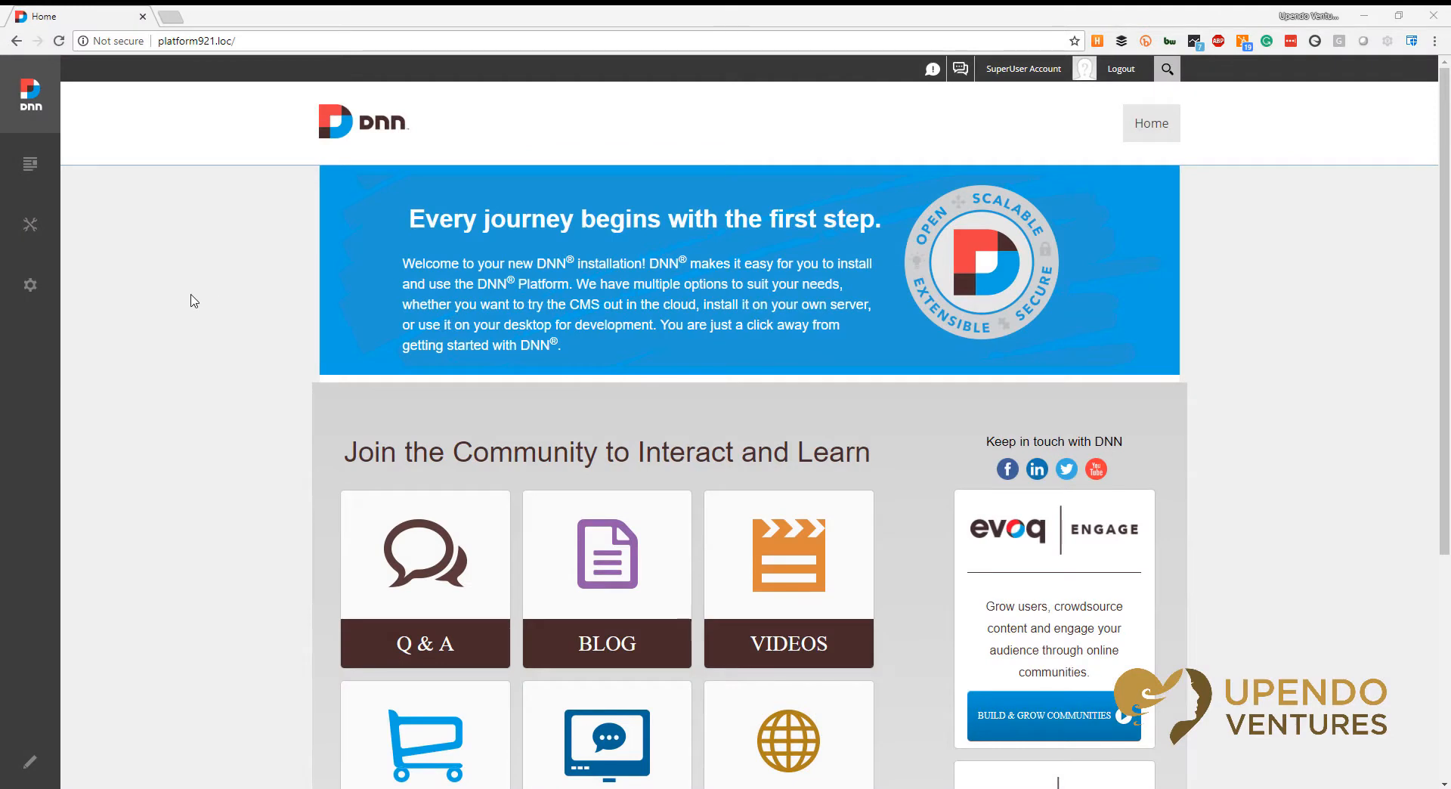
{"action": "mouse_move", "coordinate": [158, 296]}
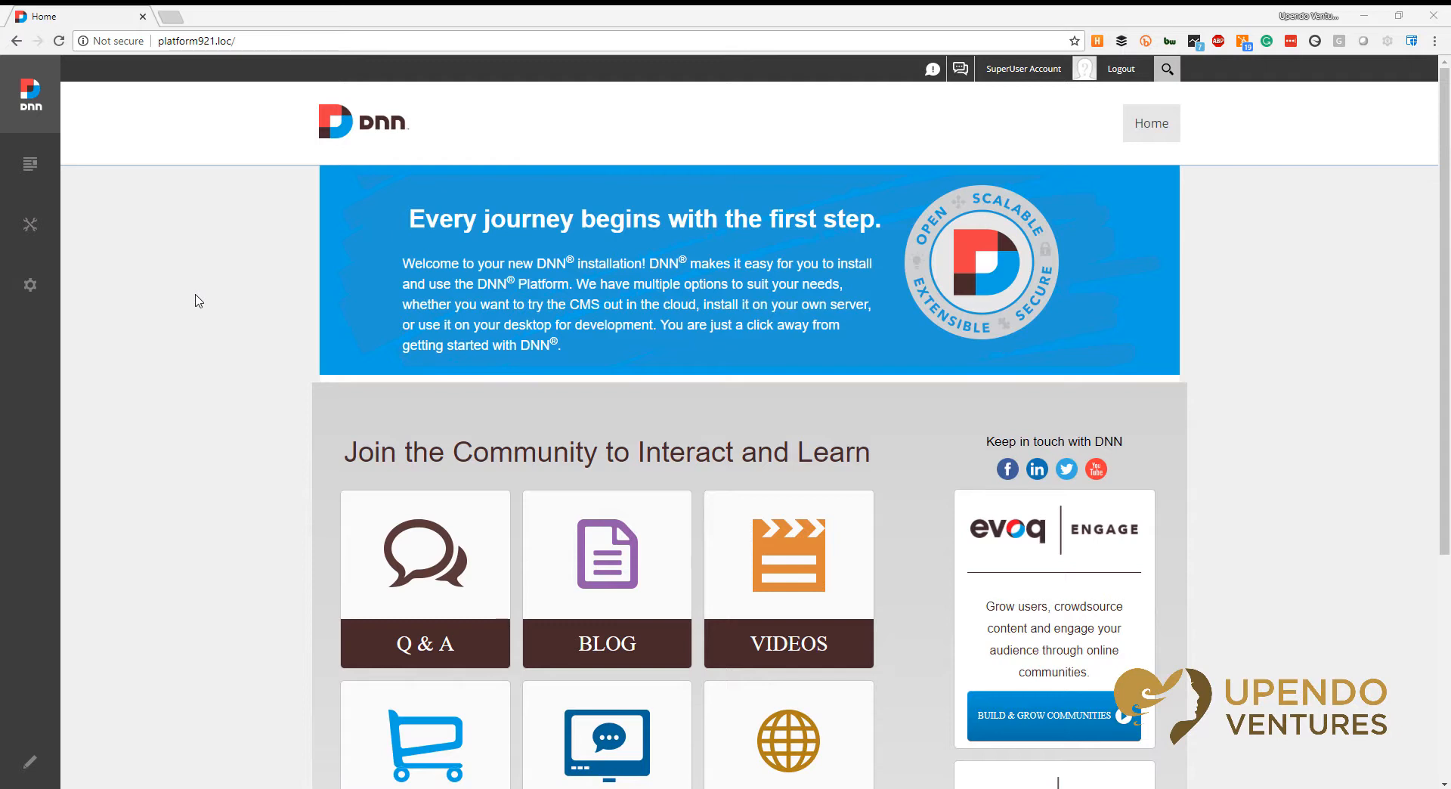
{"action": "mouse_move", "coordinate": [227, 290]}
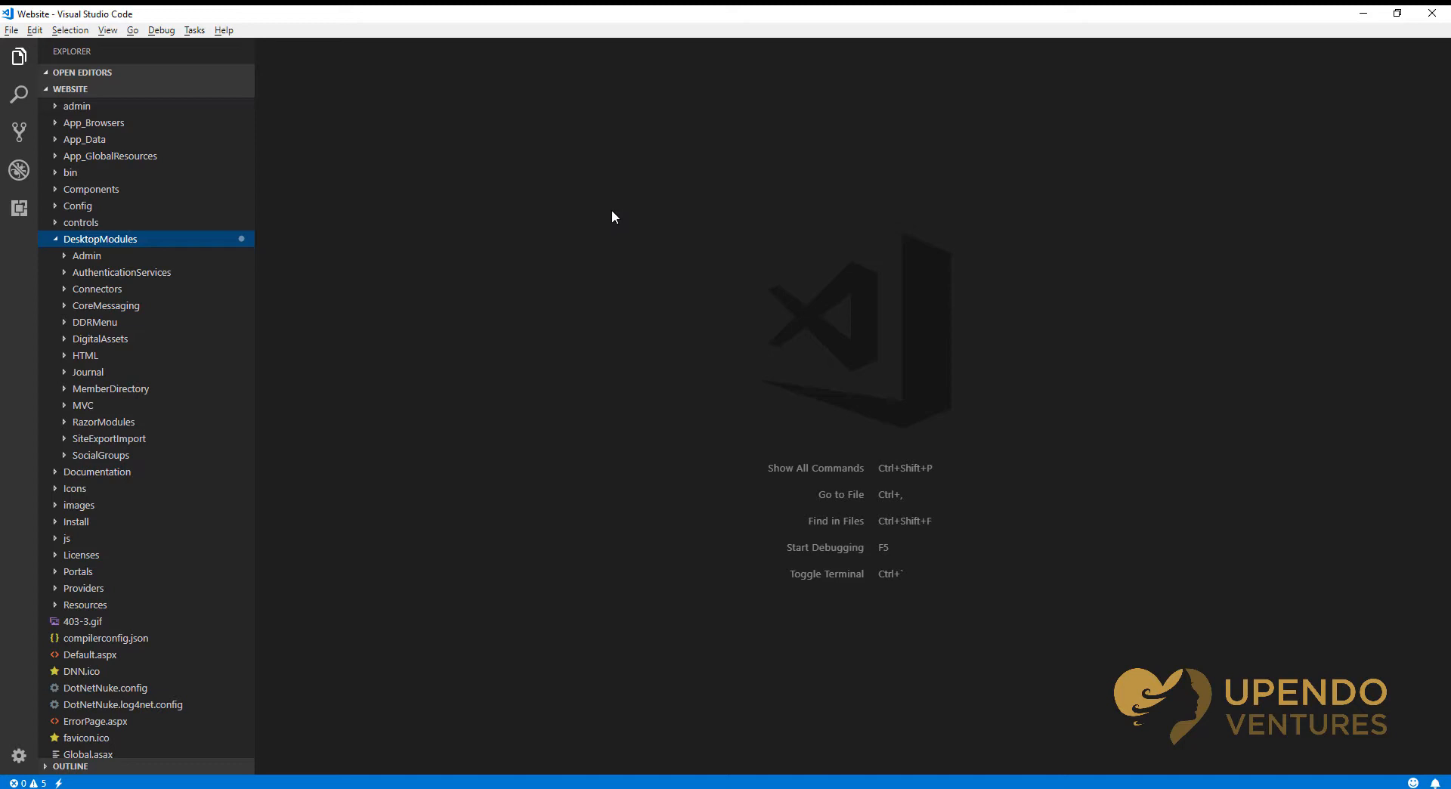
{"action": "mouse_move", "coordinate": [569, 216]}
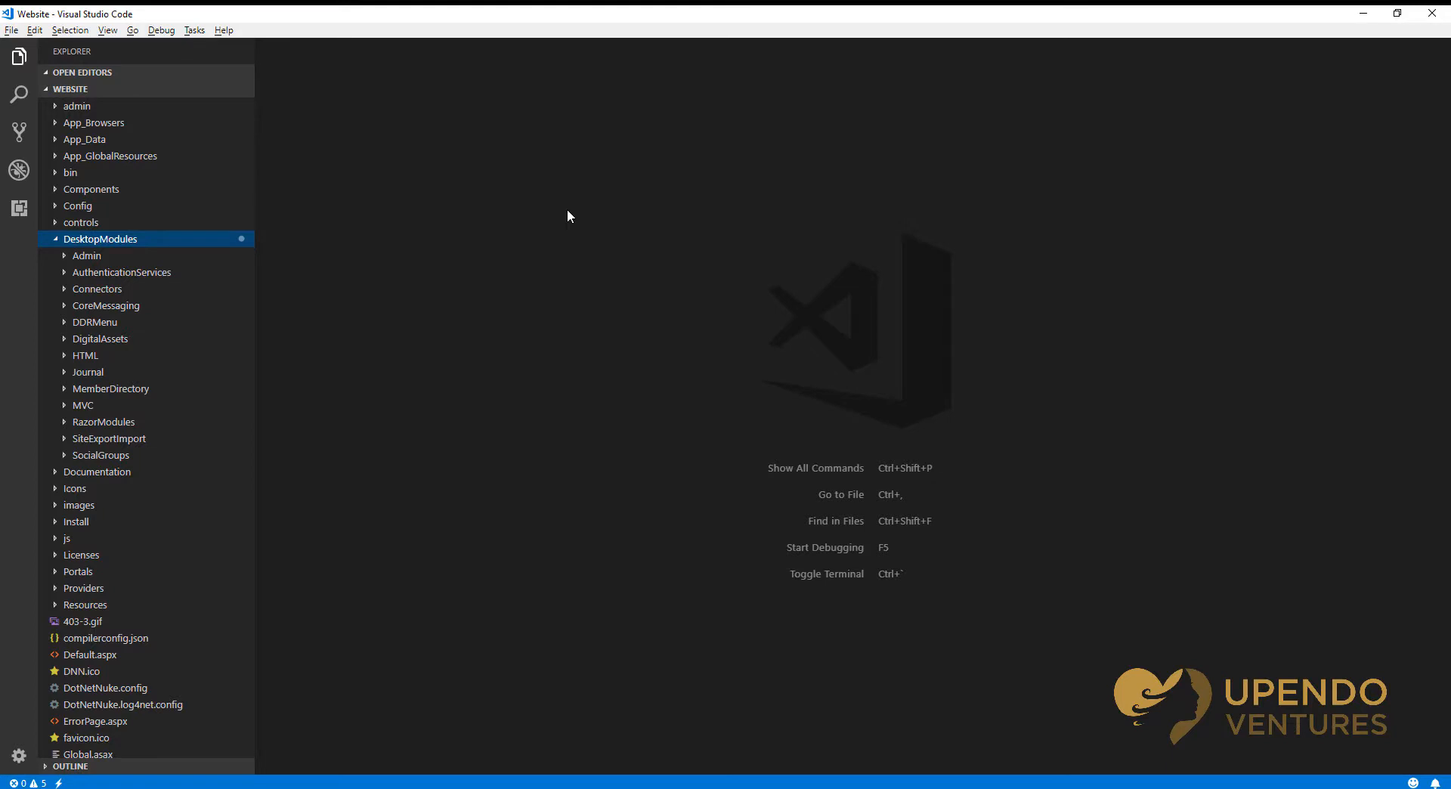
{"action": "mouse_move", "coordinate": [335, 259]}
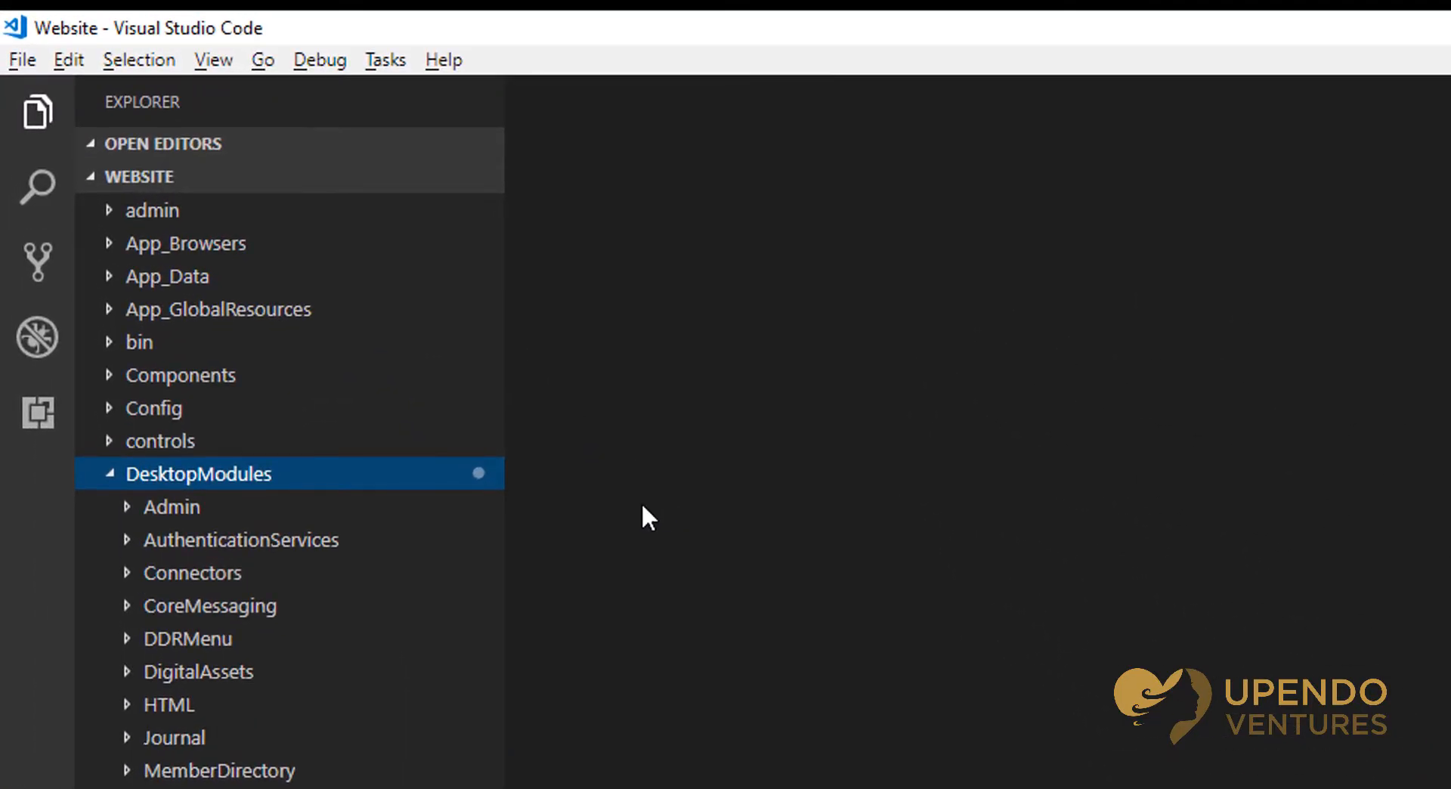
Add a folder named Example-Module inside the website's DesktopModules folder
{"action": "right_click", "coordinate": [198, 474]}
{"action": "type", "text": "Example-Module"}
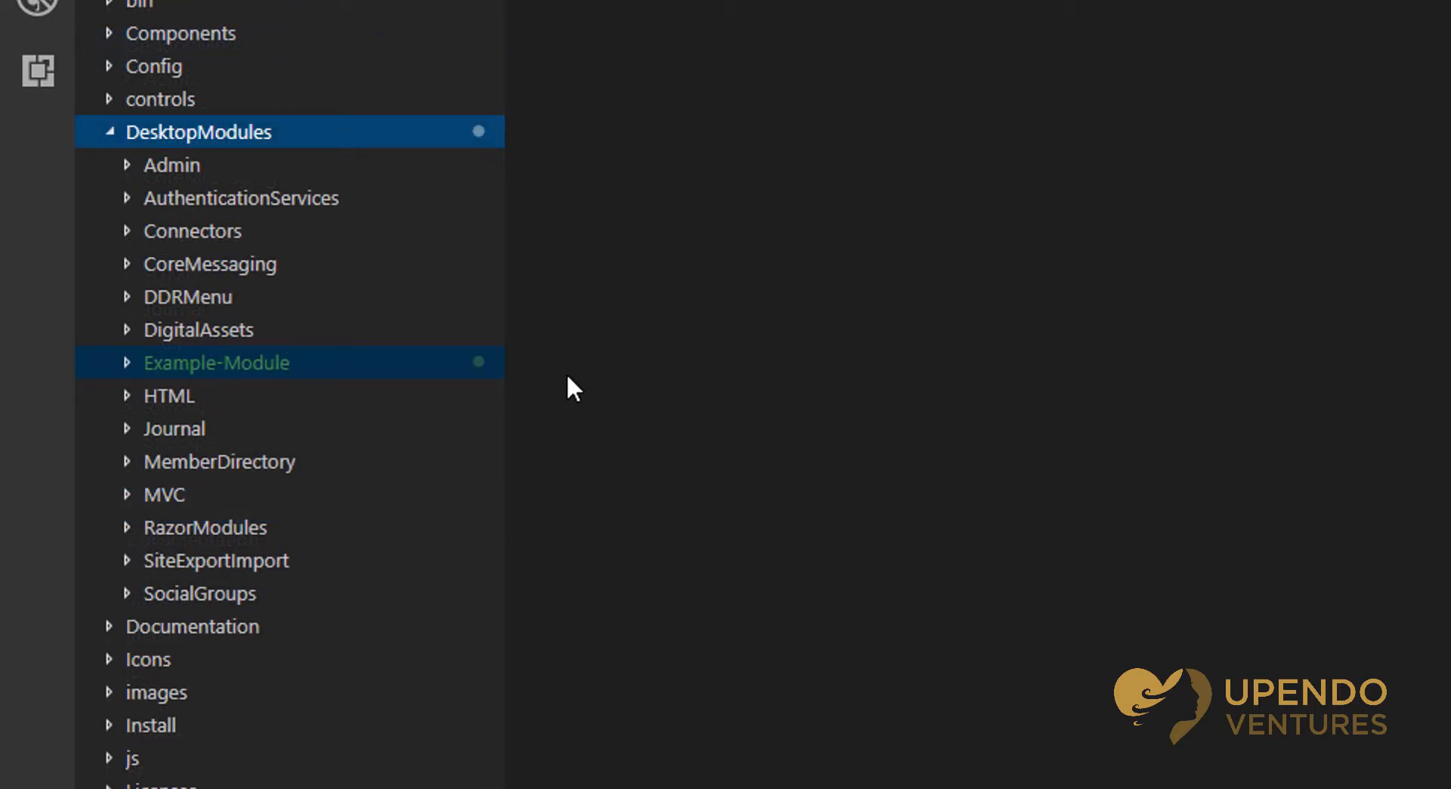
{"action": "mouse_move", "coordinate": [433, 377]}
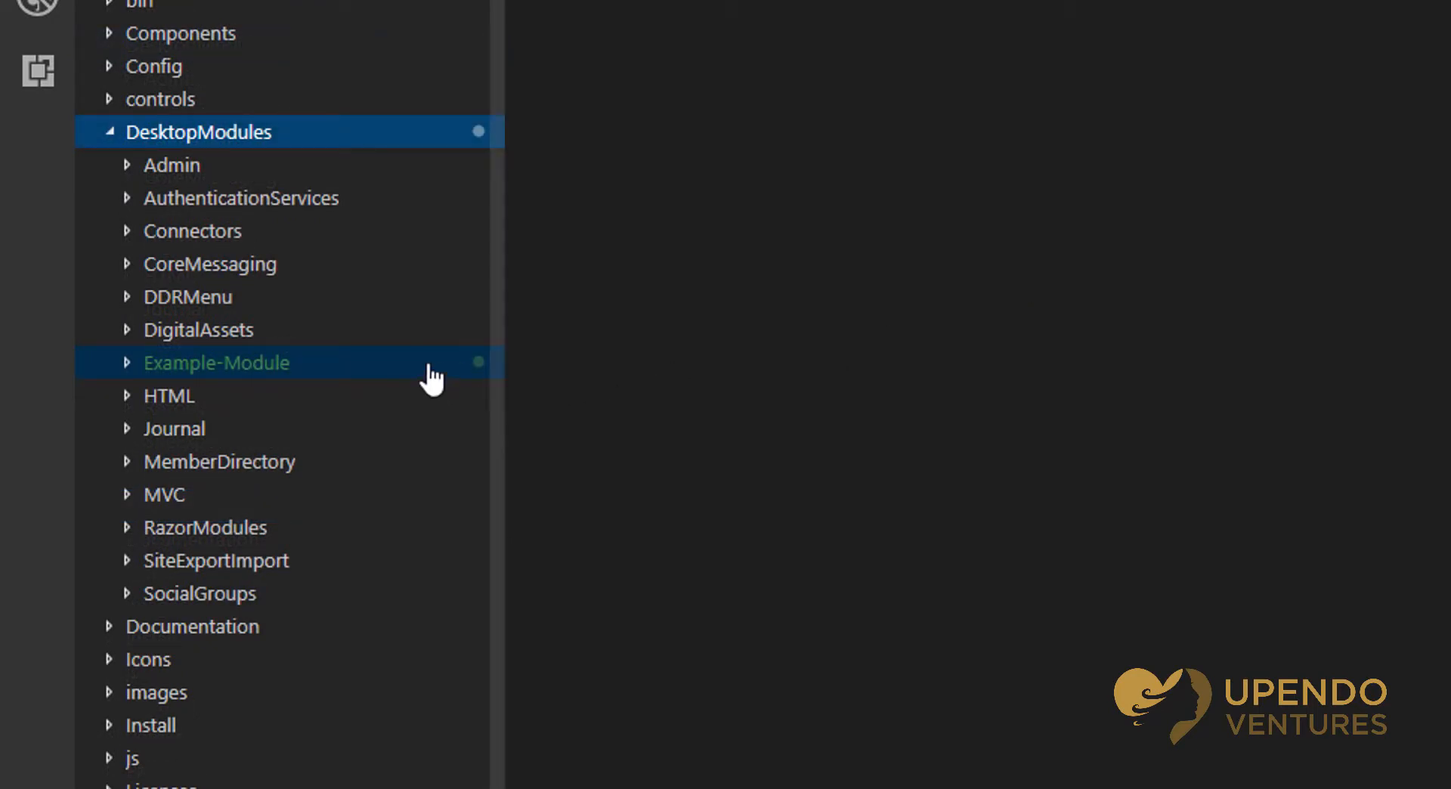
{"action": "mouse_move", "coordinate": [361, 375]}
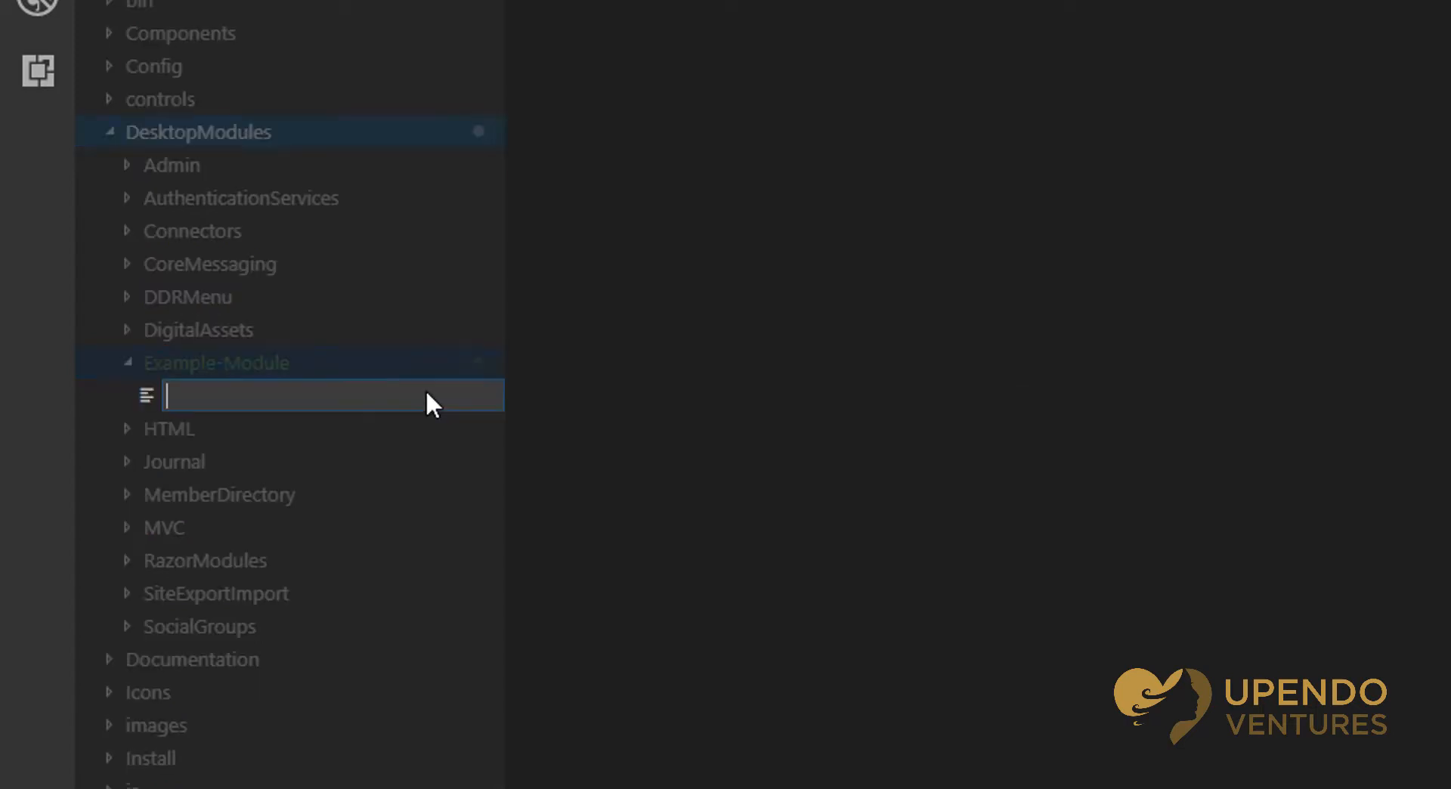
Create Default.ascx and Default.ascx.cs in Example-Module, then open Default.ascx for editing
{"action": "type", "text": "Defau"}
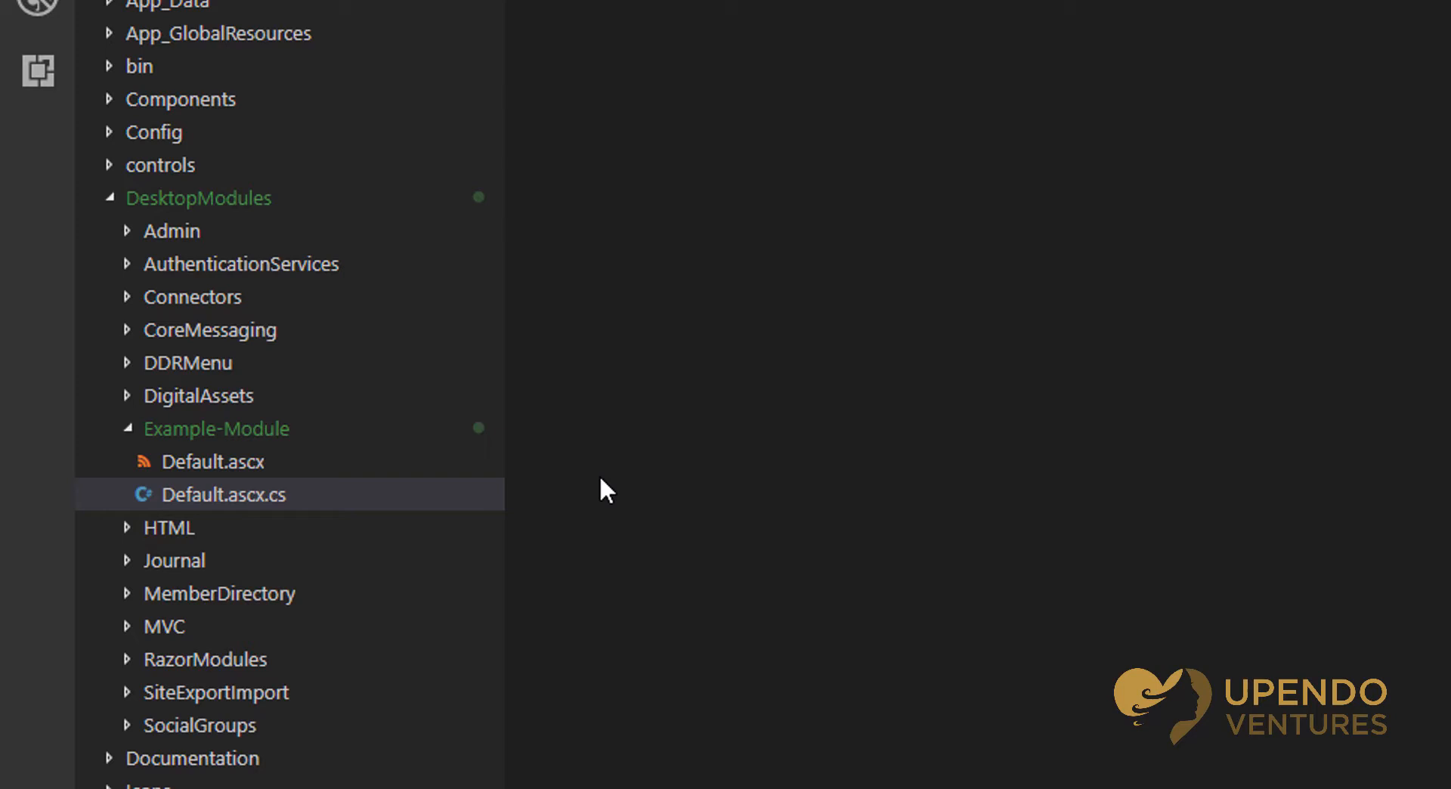
{"action": "mouse_move", "coordinate": [590, 499]}
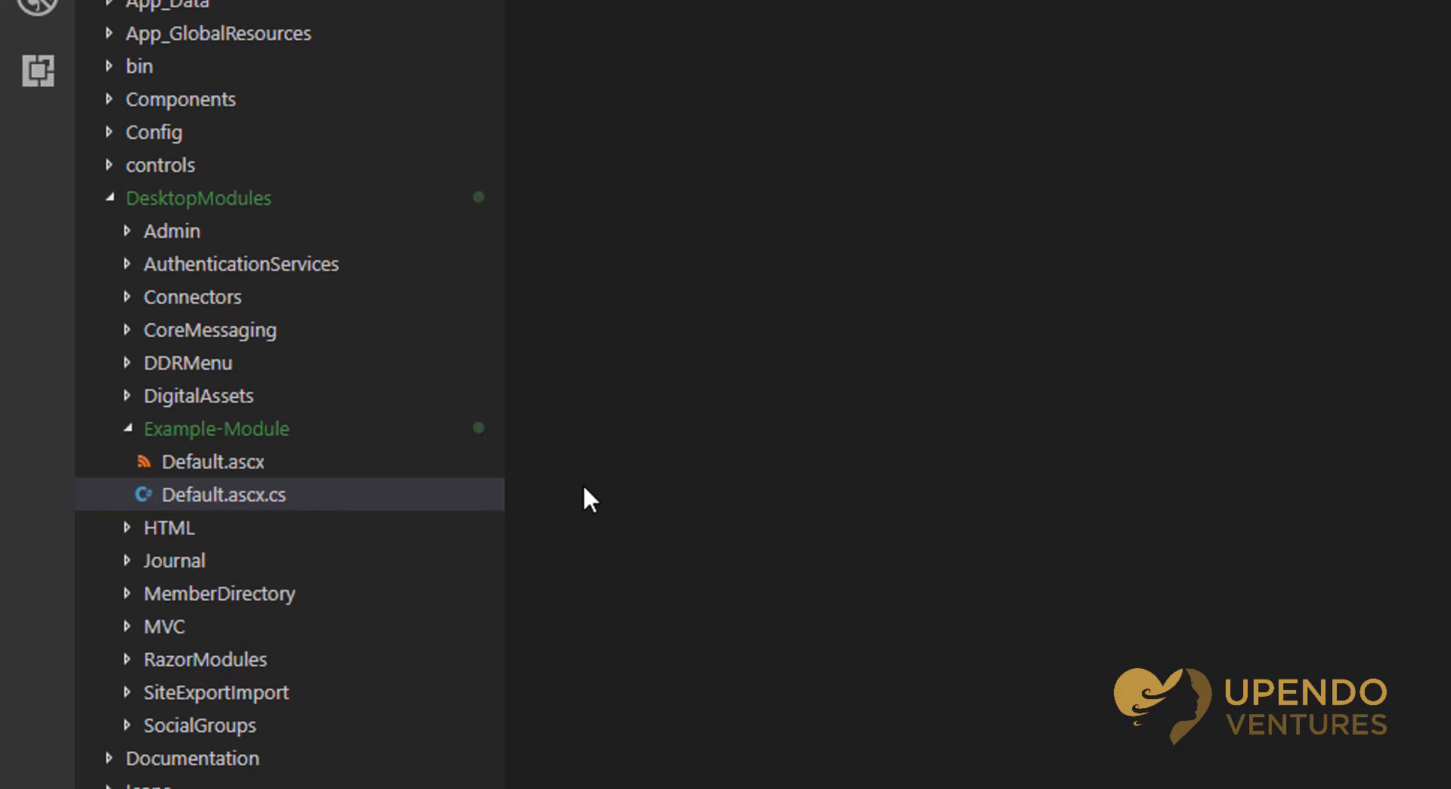
{"action": "mouse_move", "coordinate": [578, 500]}
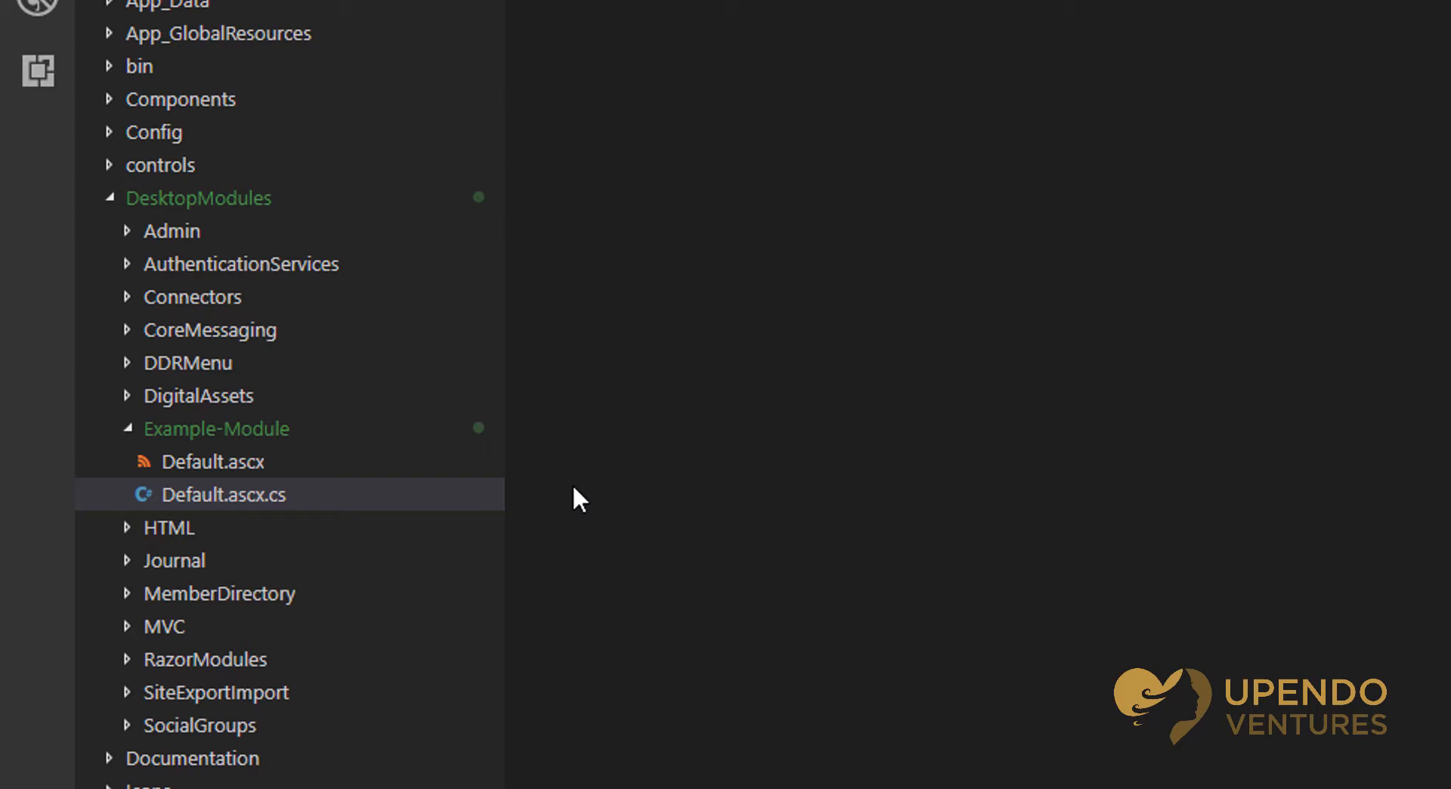
{"action": "left_click", "coordinate": [213, 462]}
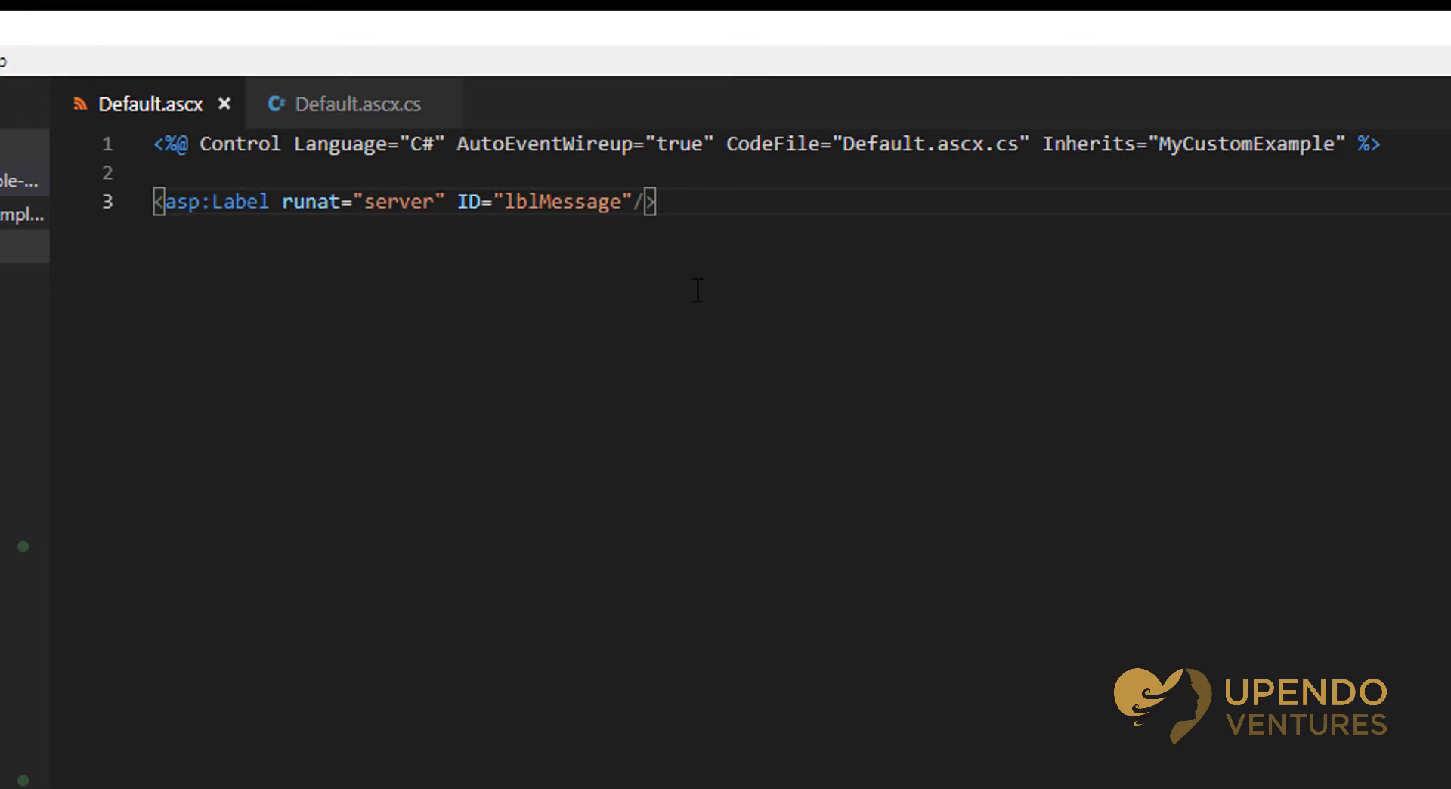
Write a C# Control directive inheriting MyCustomExample plus an asp:Label lblMessage, and save
{"action": "left_click", "coordinate": [355, 103]}
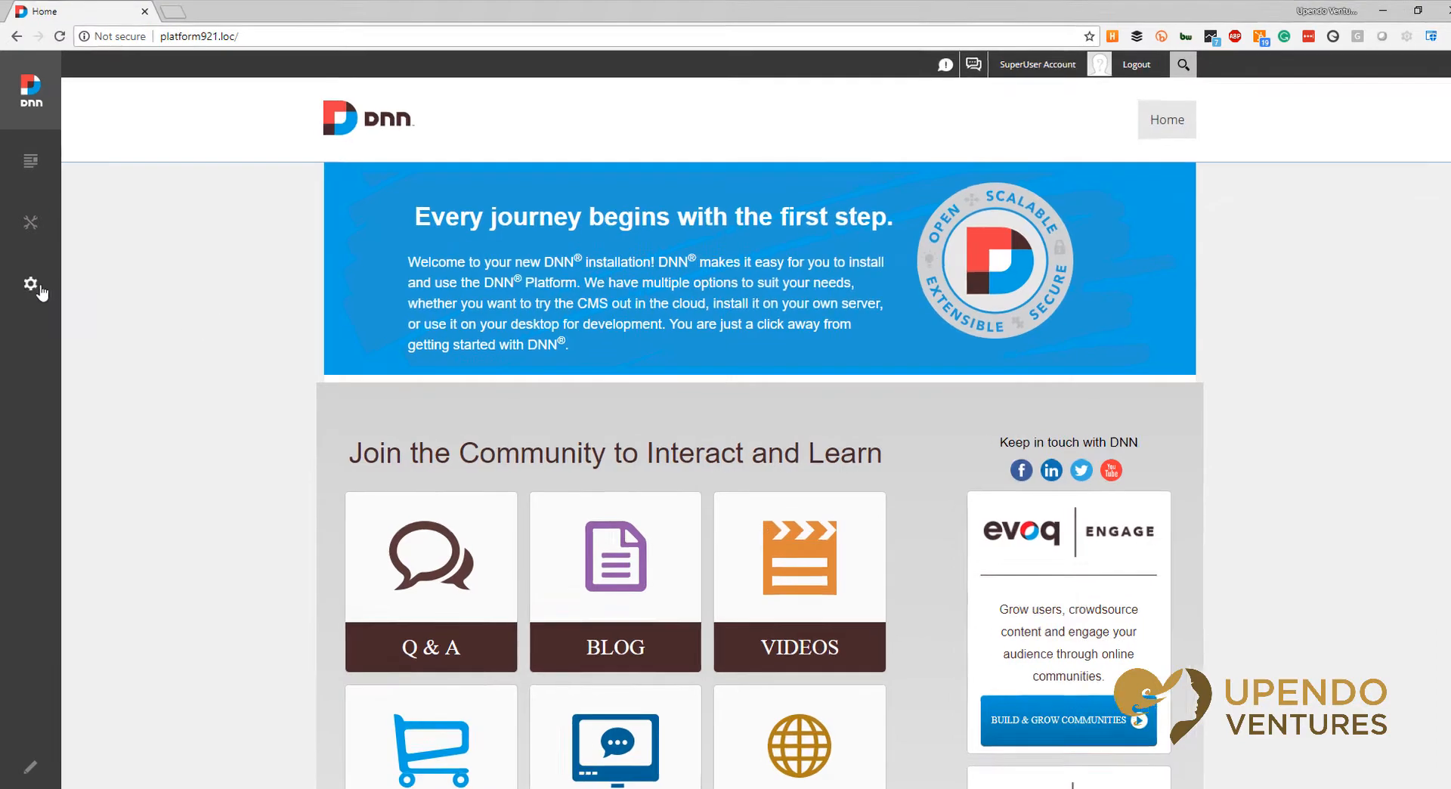
Open Settings > Extensions in the persona bar to list installed modules
{"action": "left_click", "coordinate": [30, 282]}
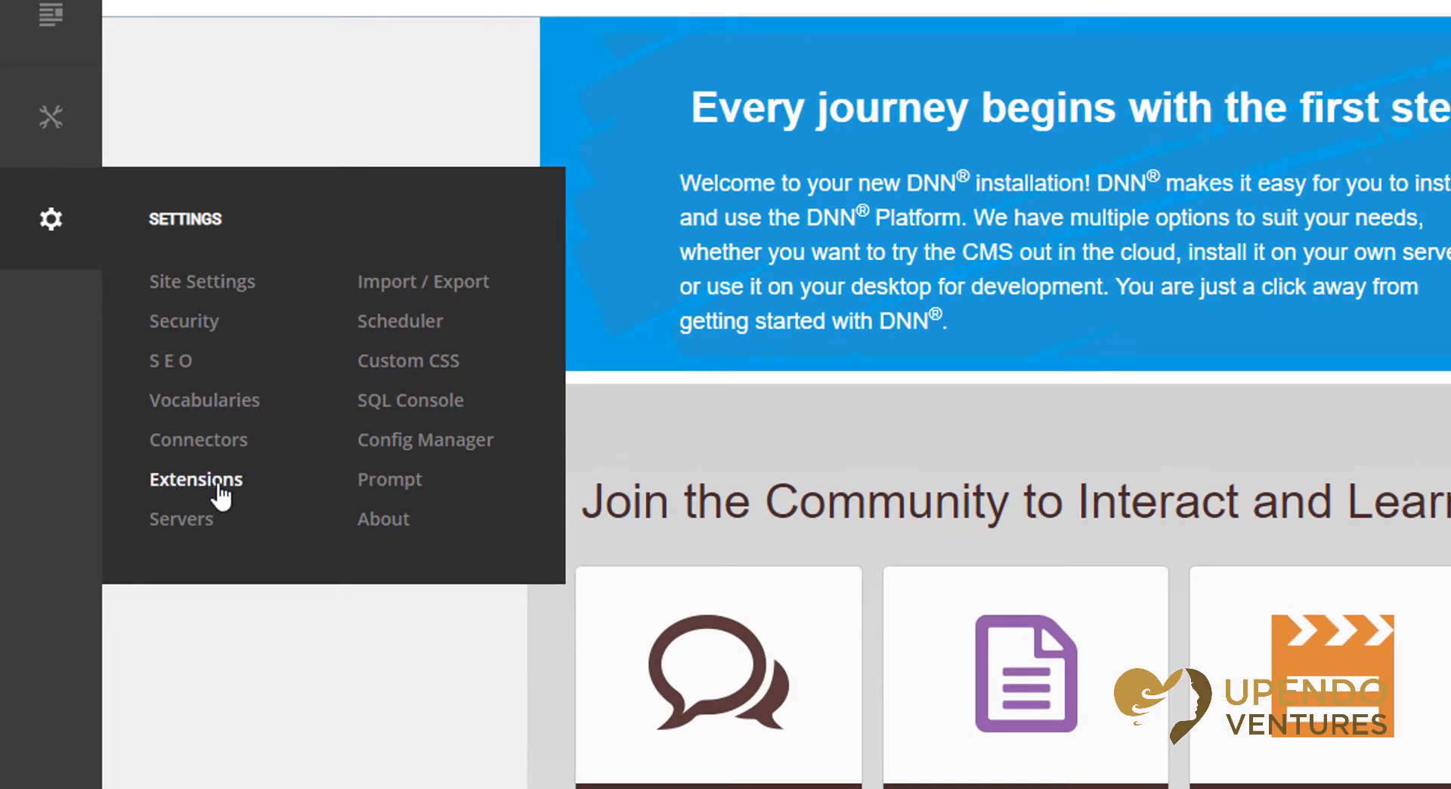
{"action": "left_click", "coordinate": [195, 479]}
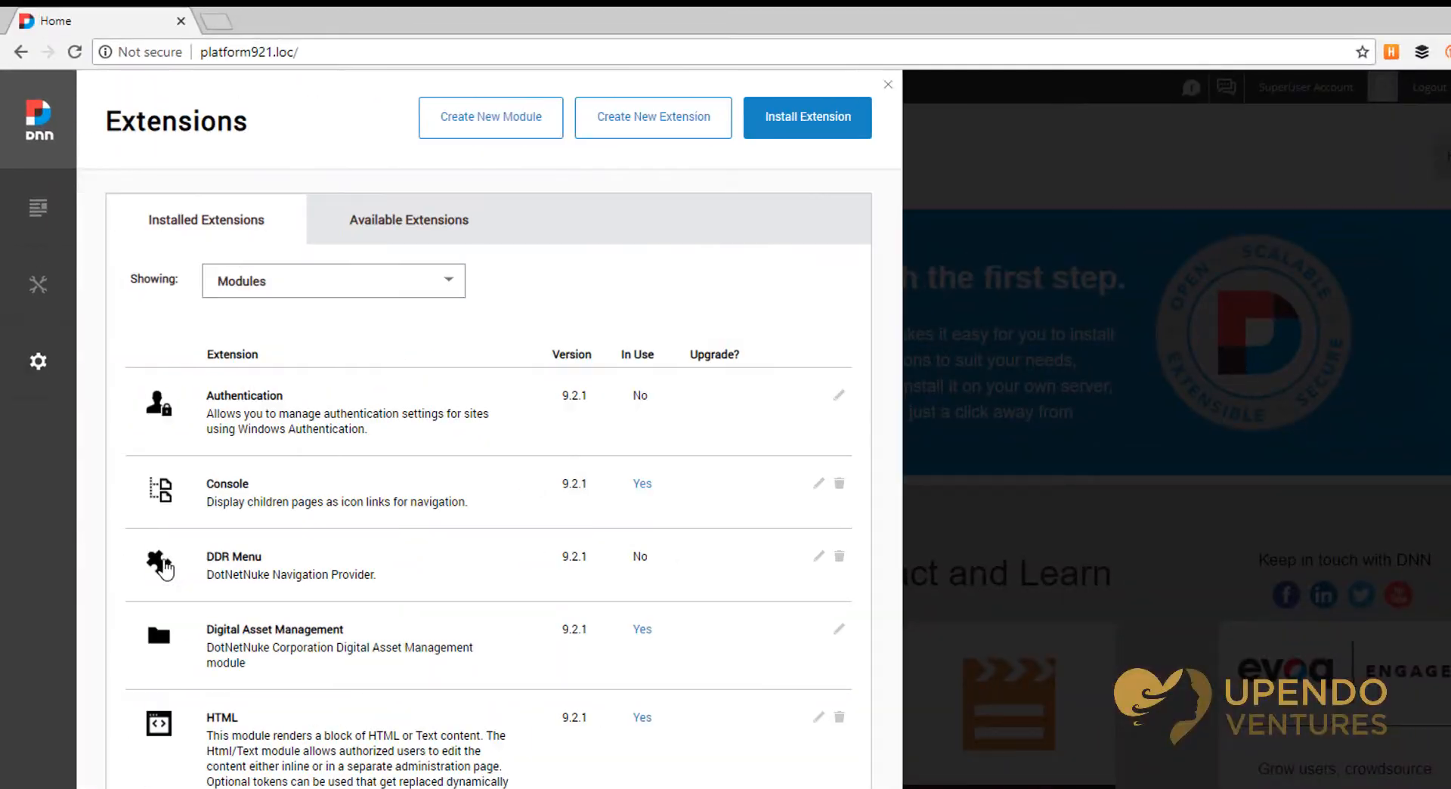
{"action": "mouse_move", "coordinate": [527, 210]}
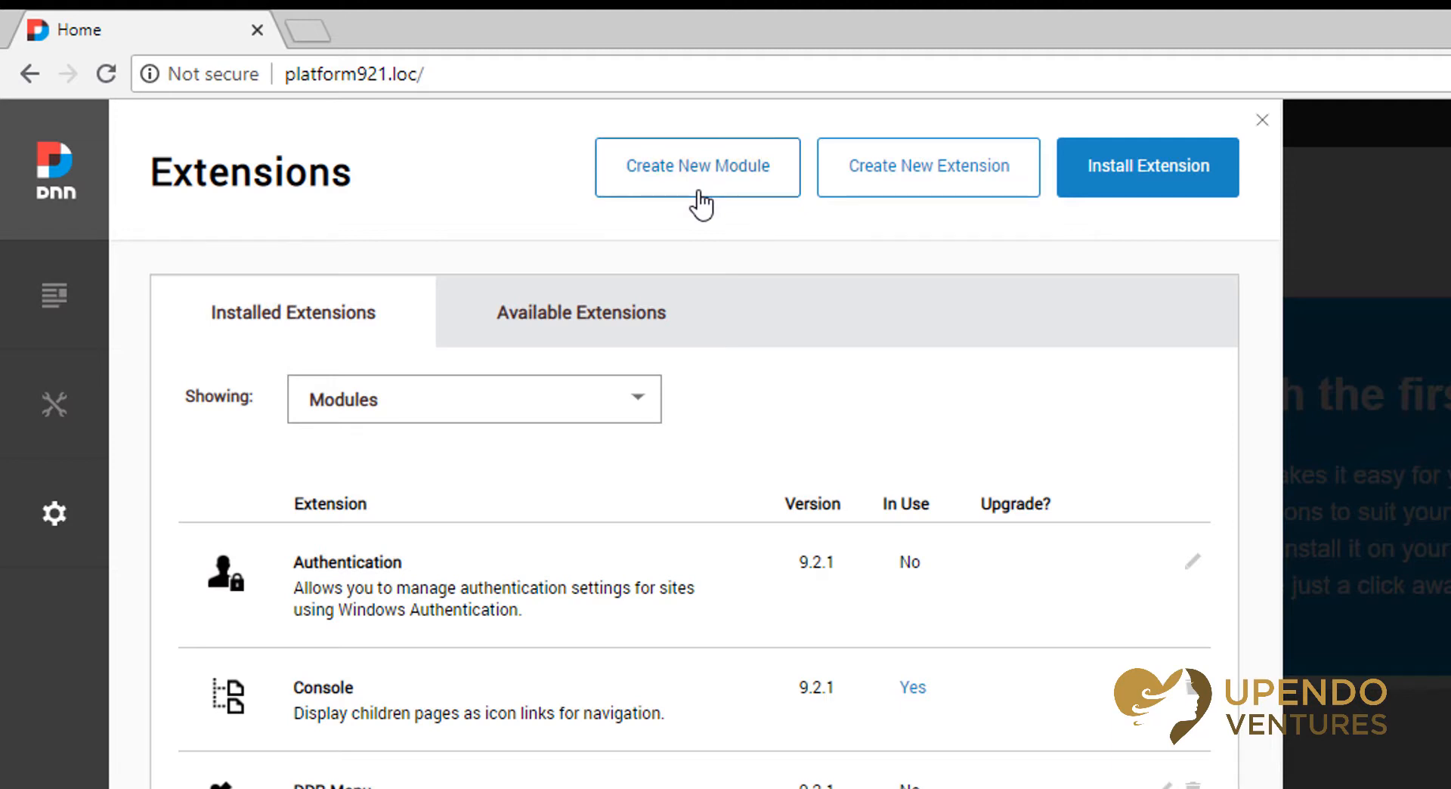
Start a new module created from an existing control
{"action": "left_click", "coordinate": [697, 168]}
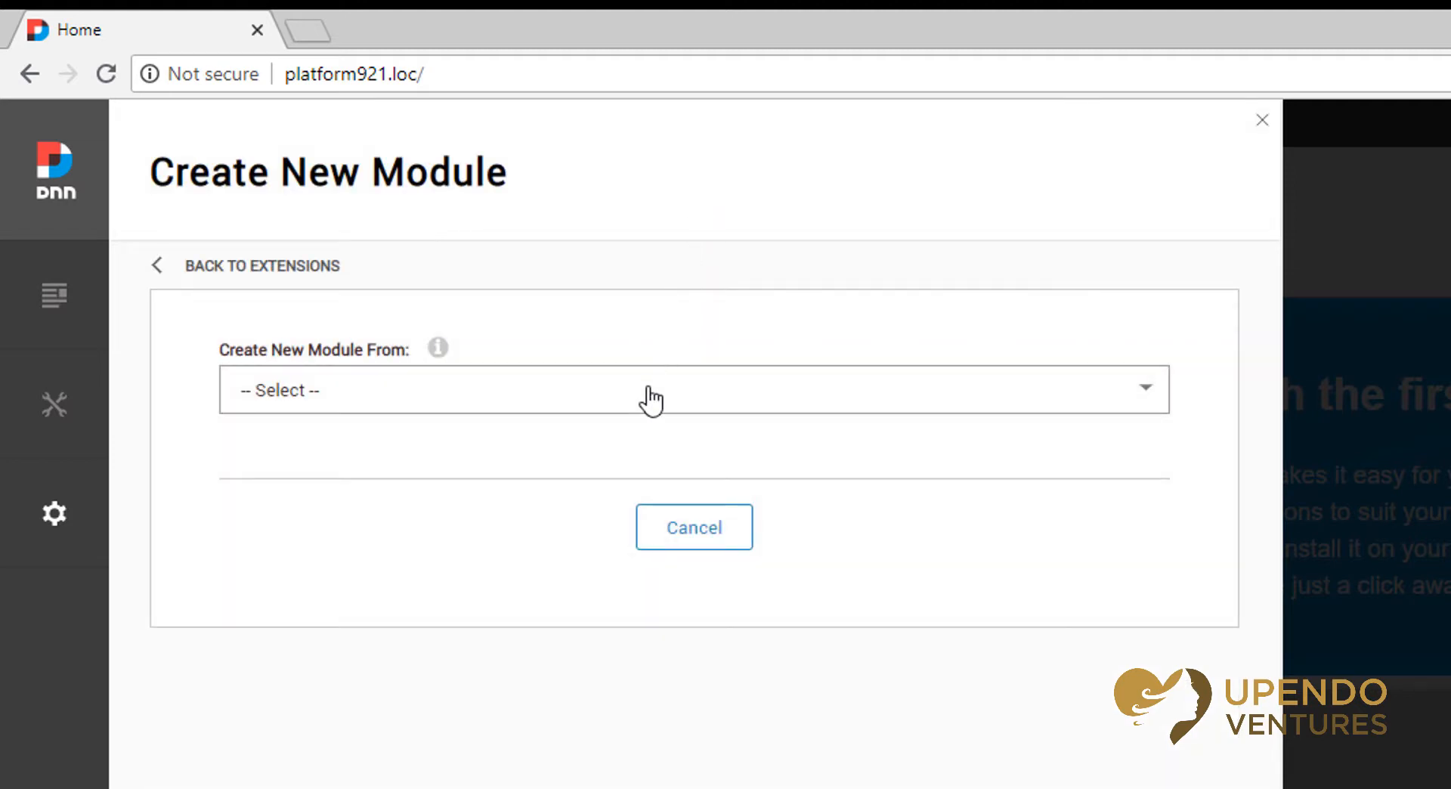
{"action": "left_click", "coordinate": [693, 389]}
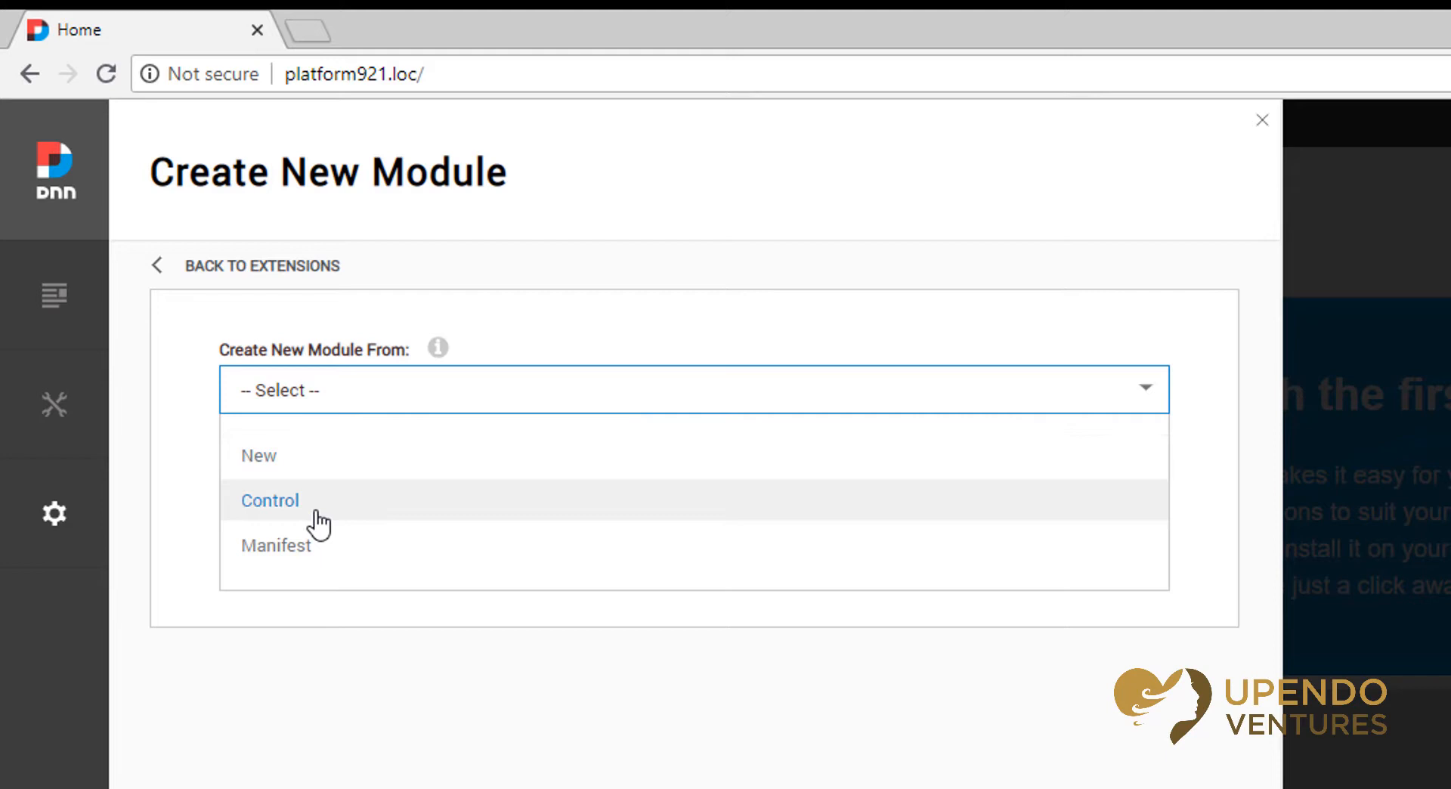
{"action": "left_click", "coordinate": [269, 500]}
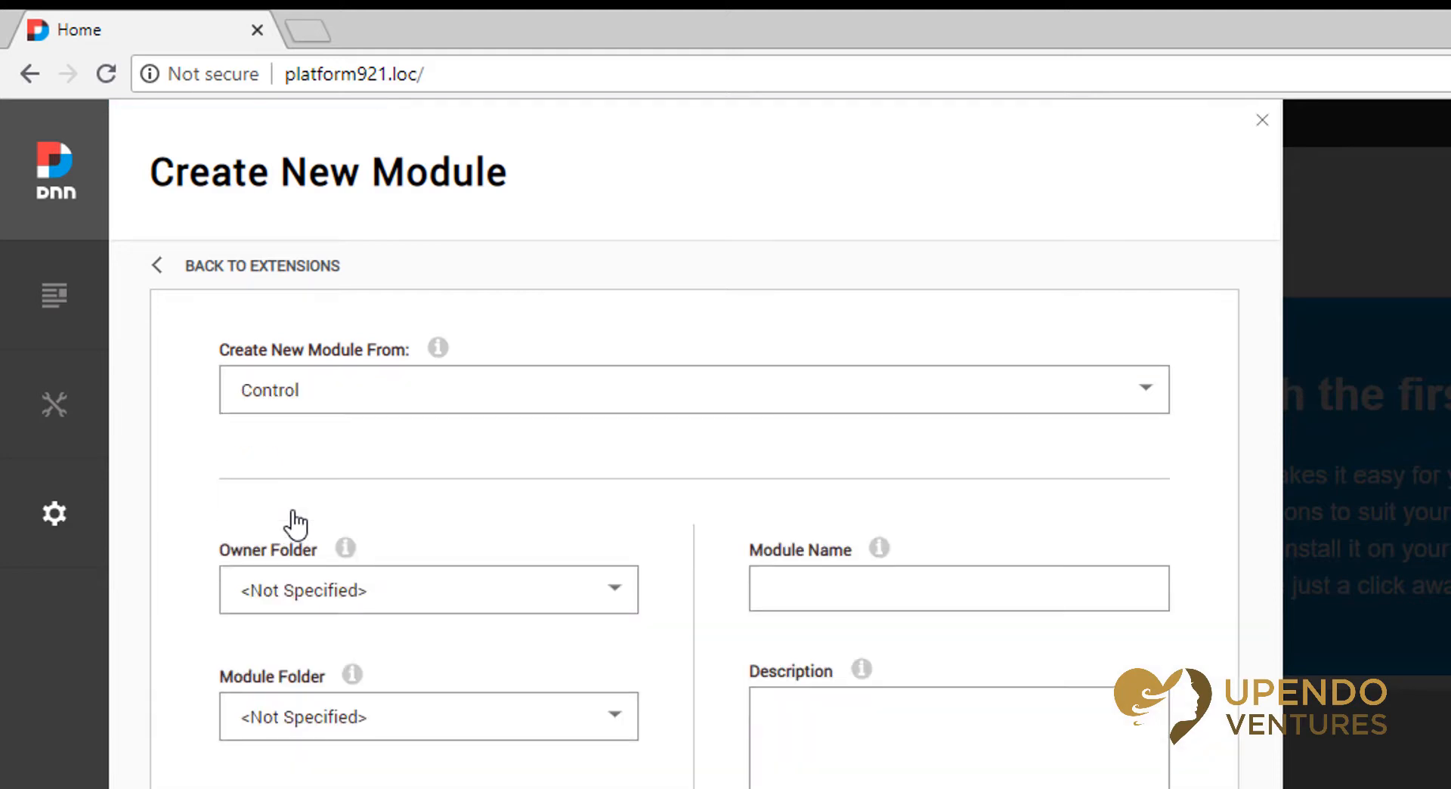
{"action": "scroll", "scroll_direction": "down", "scroll_amount": 3}
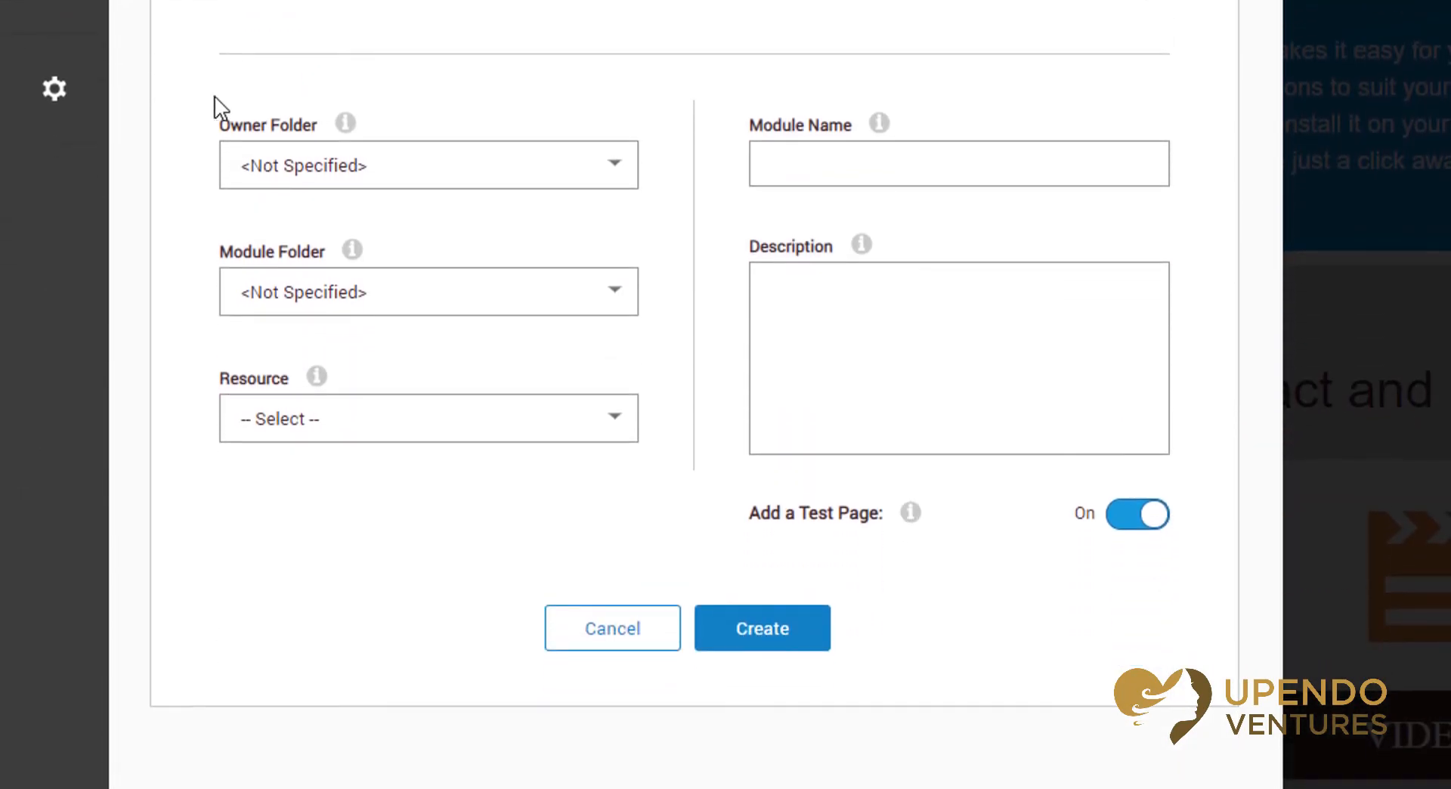
{"action": "mouse_move", "coordinate": [262, 176]}
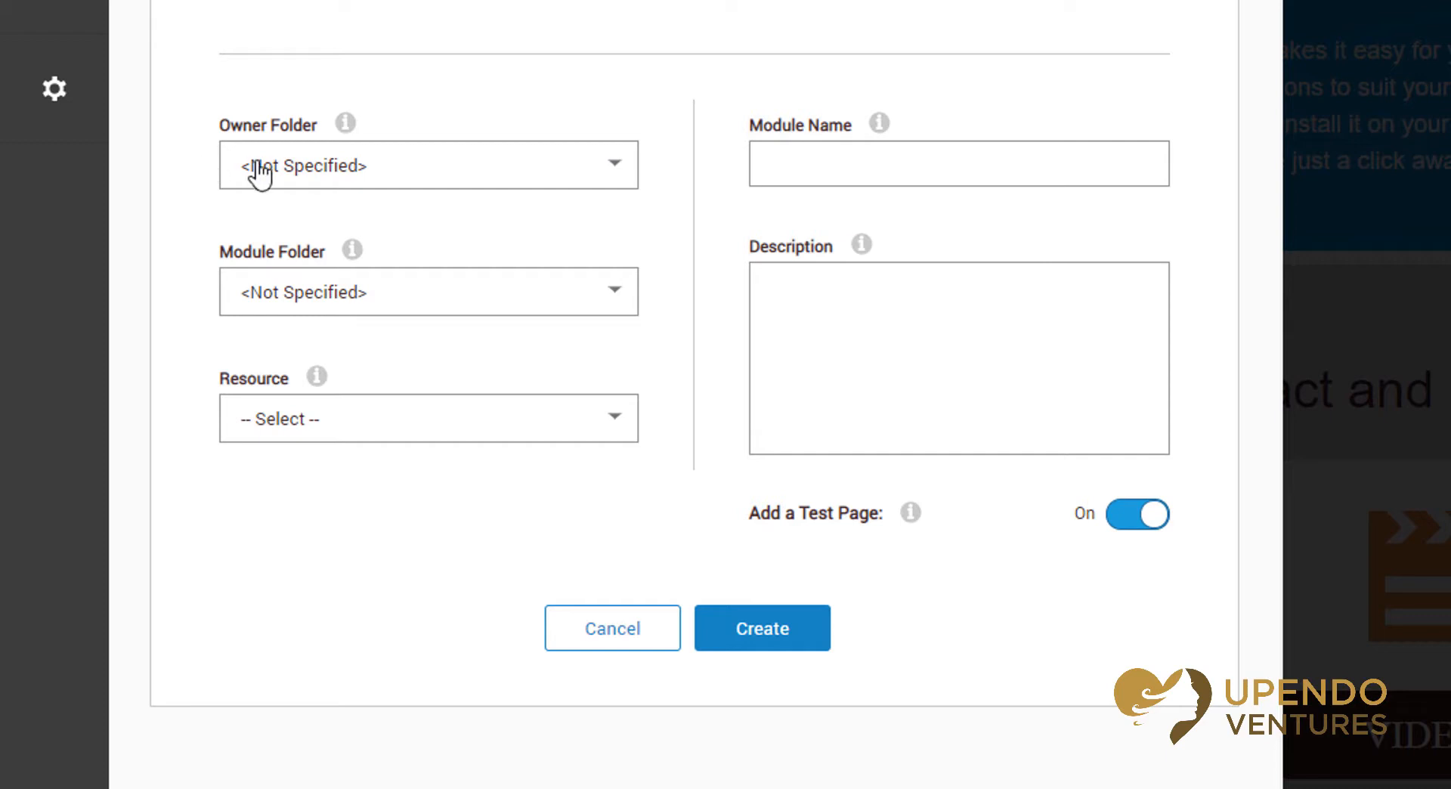
{"action": "mouse_move", "coordinate": [532, 305]}
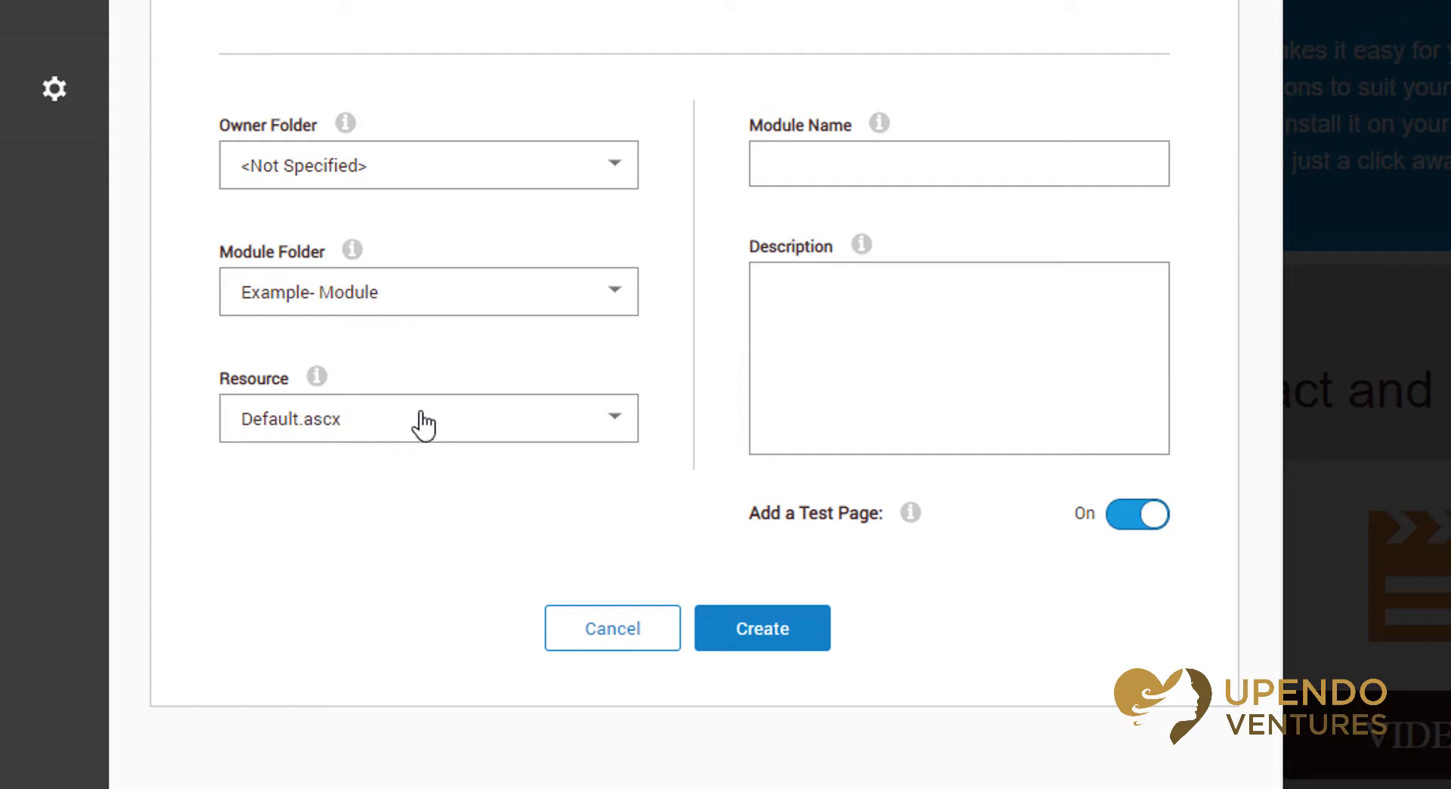
Choose the Default.ascx resource and name the module 'Example Module'
{"action": "left_click", "coordinate": [426, 418]}
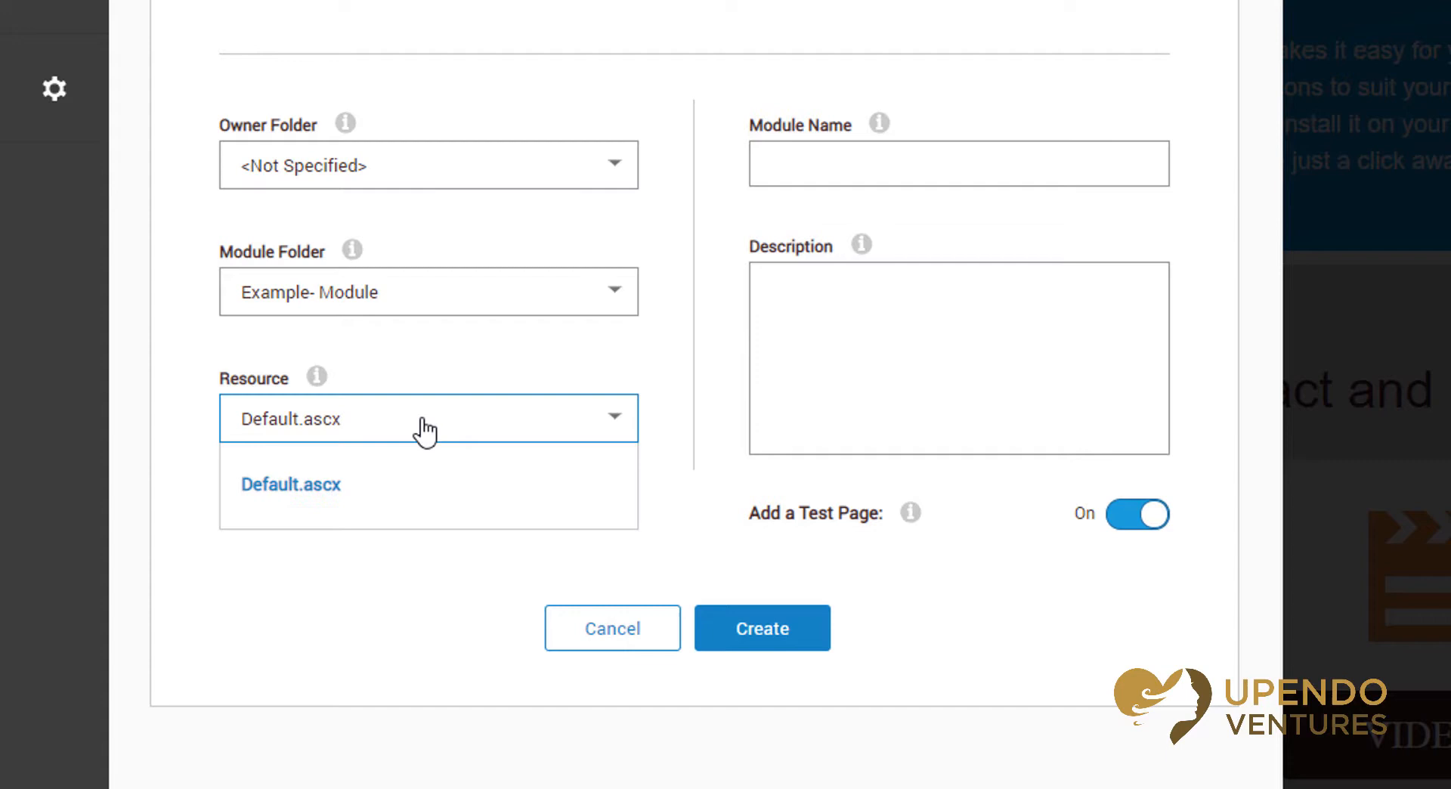
{"action": "mouse_move", "coordinate": [618, 379]}
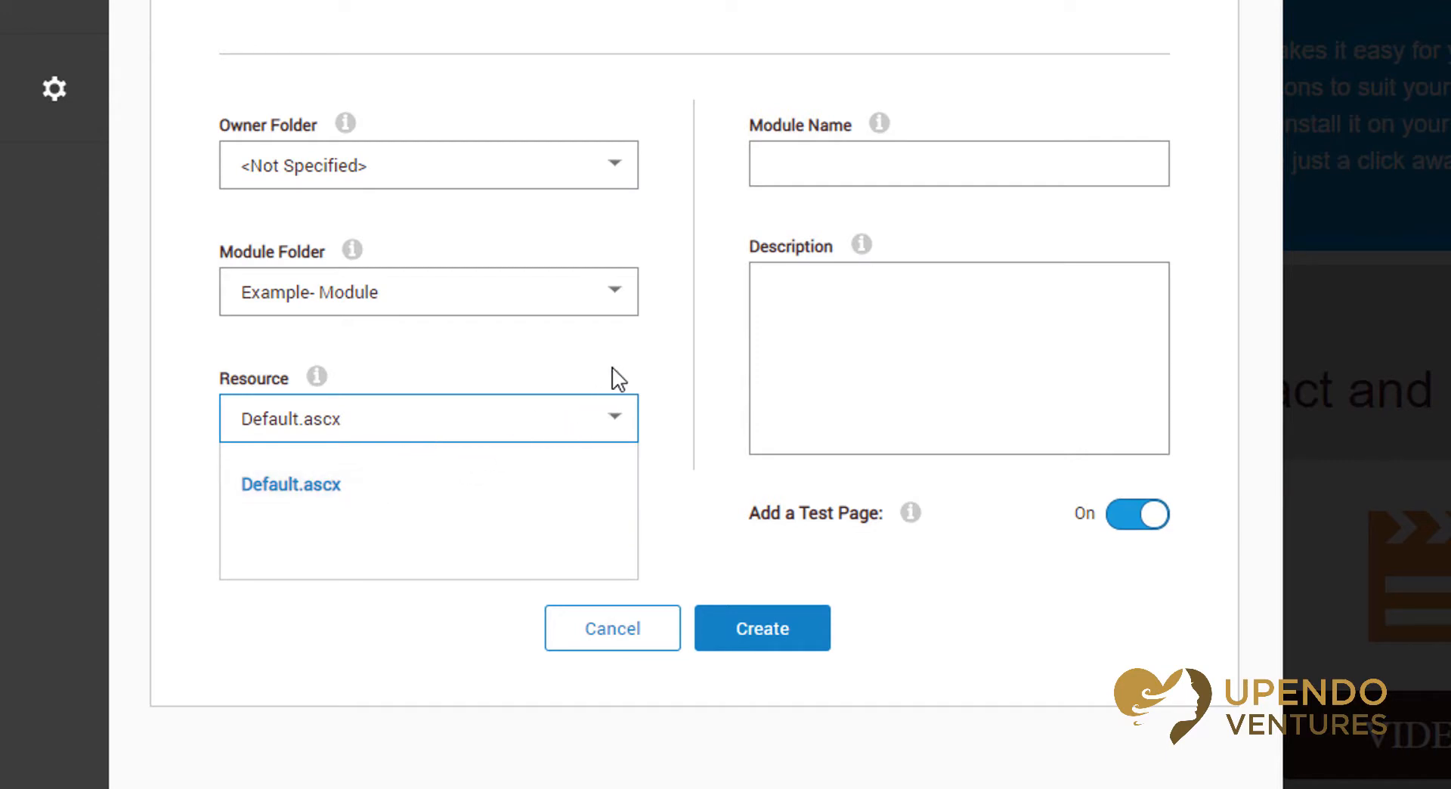
{"action": "left_click", "coordinate": [959, 164]}
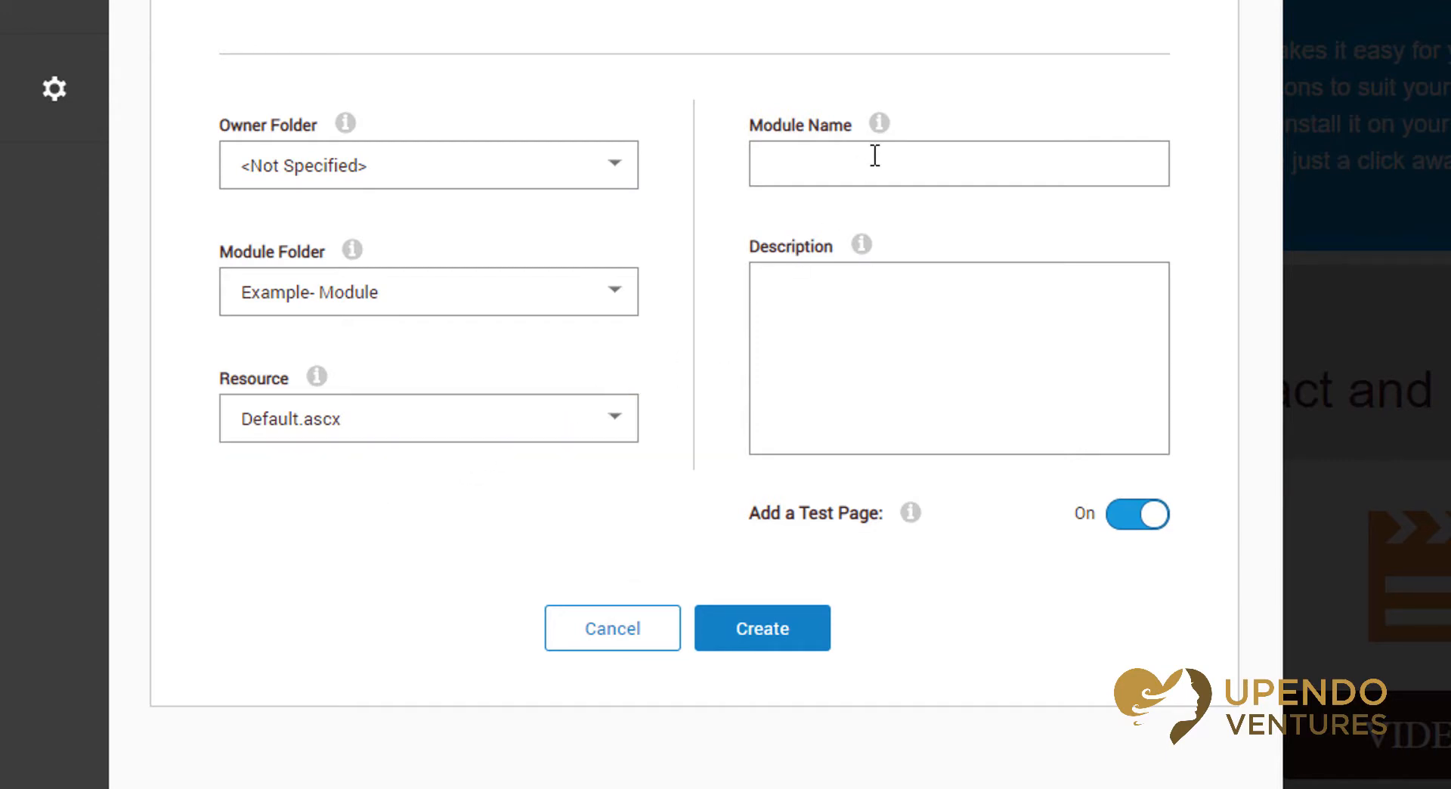
{"action": "type", "text": "Example Module"}
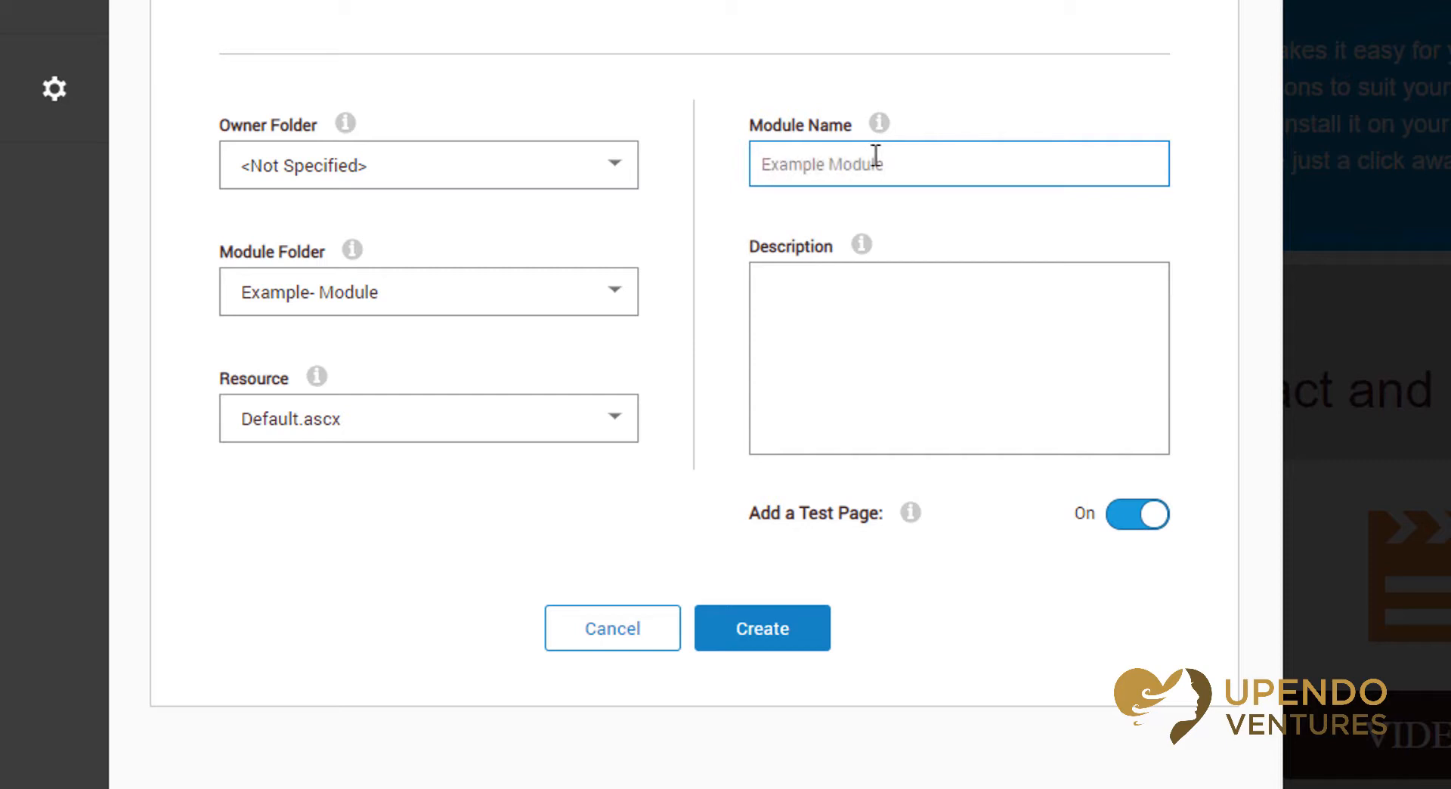
{"action": "type", "text": "Example Module"}
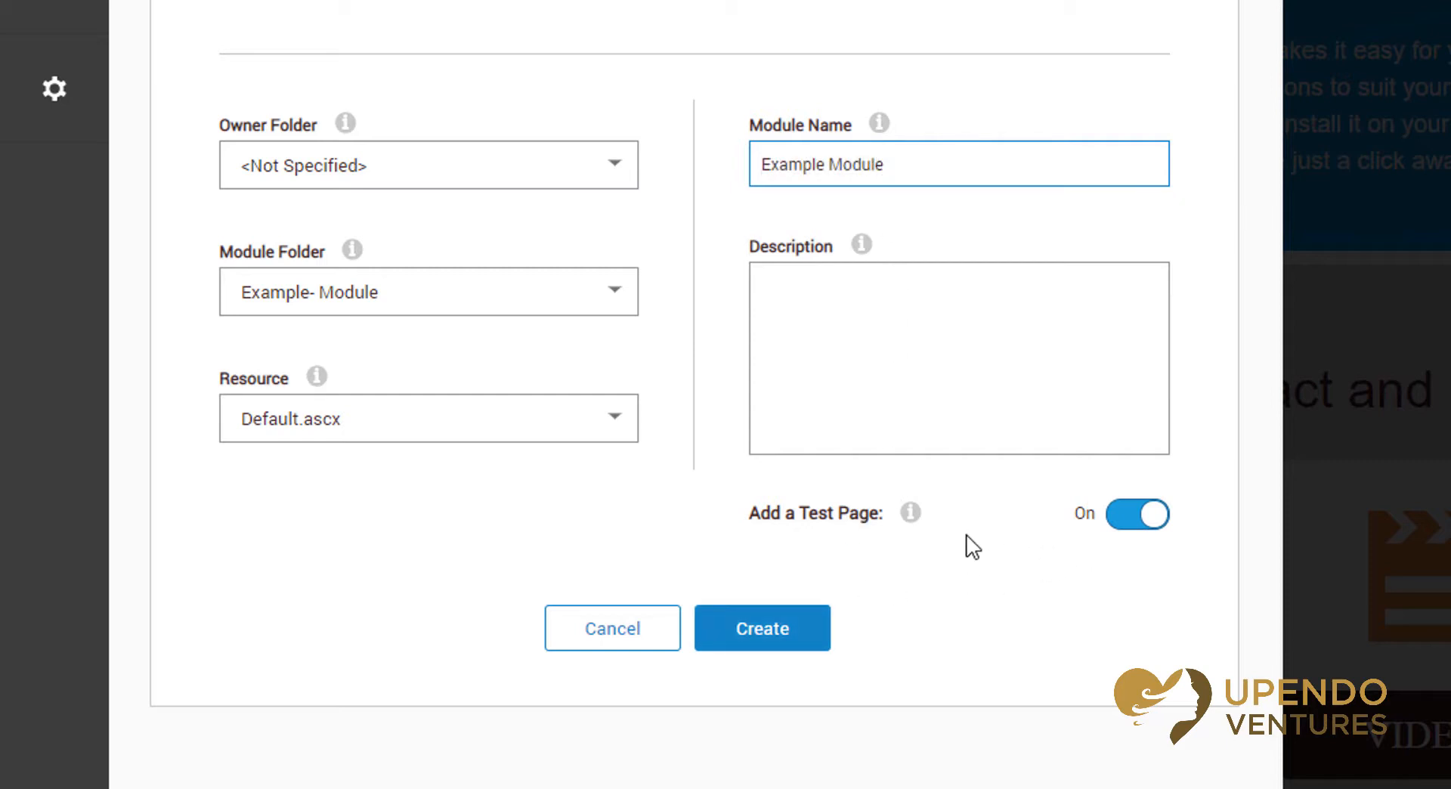
{"action": "mouse_move", "coordinate": [889, 582]}
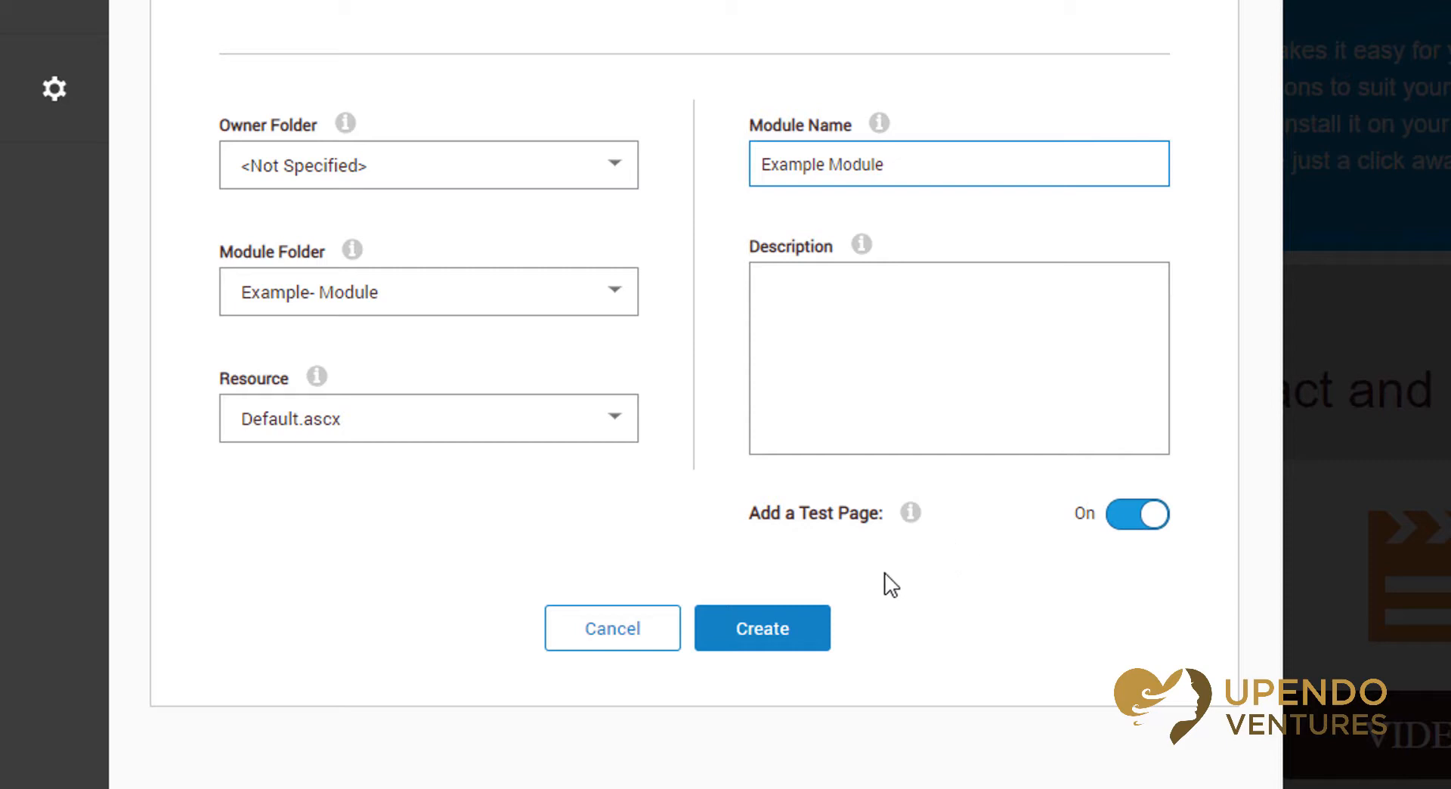
{"action": "scroll", "scroll_direction": "up", "scroll_amount": 3}
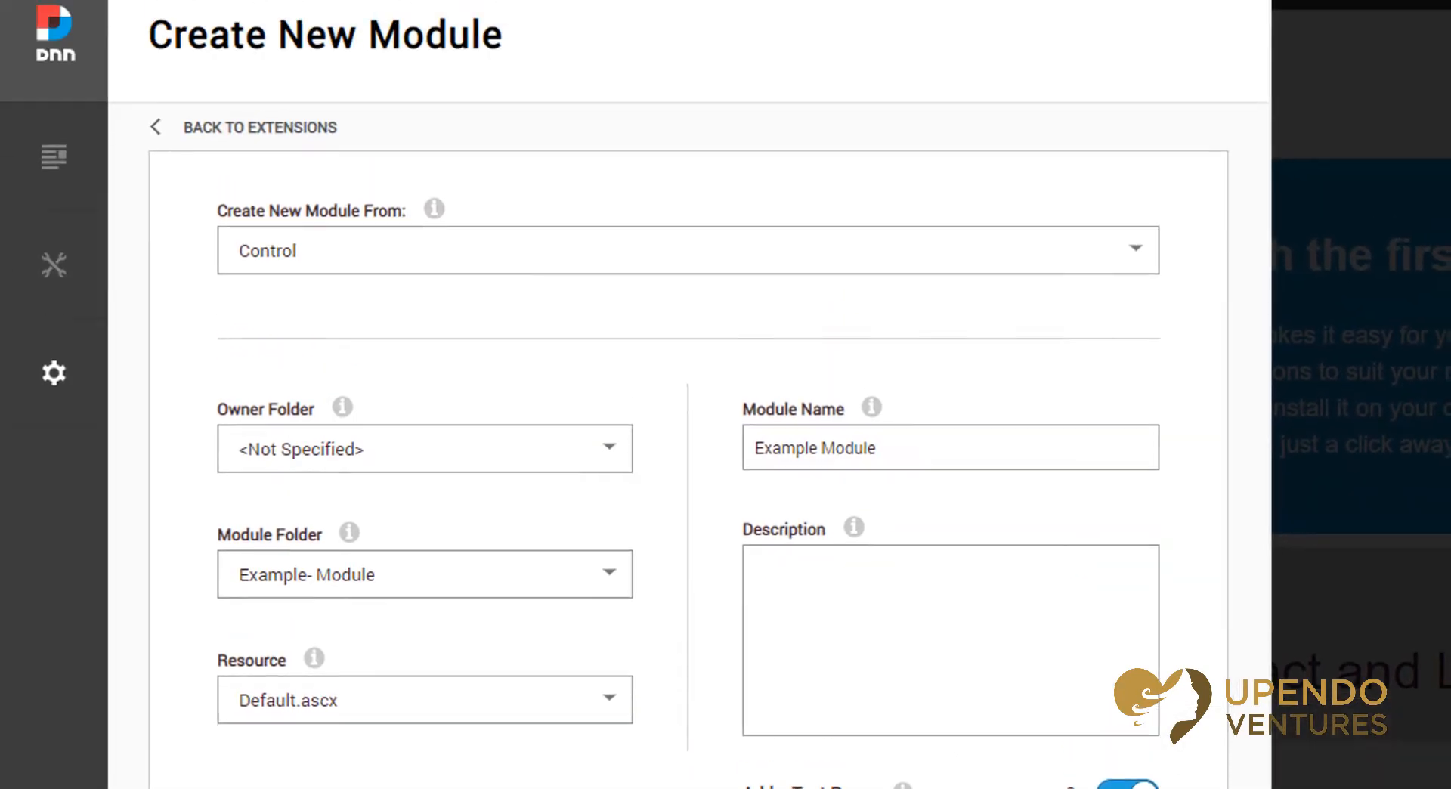
Create the module and find Example Module 1.0.0 in Installed Extensions
{"action": "left_click", "coordinate": [260, 127]}
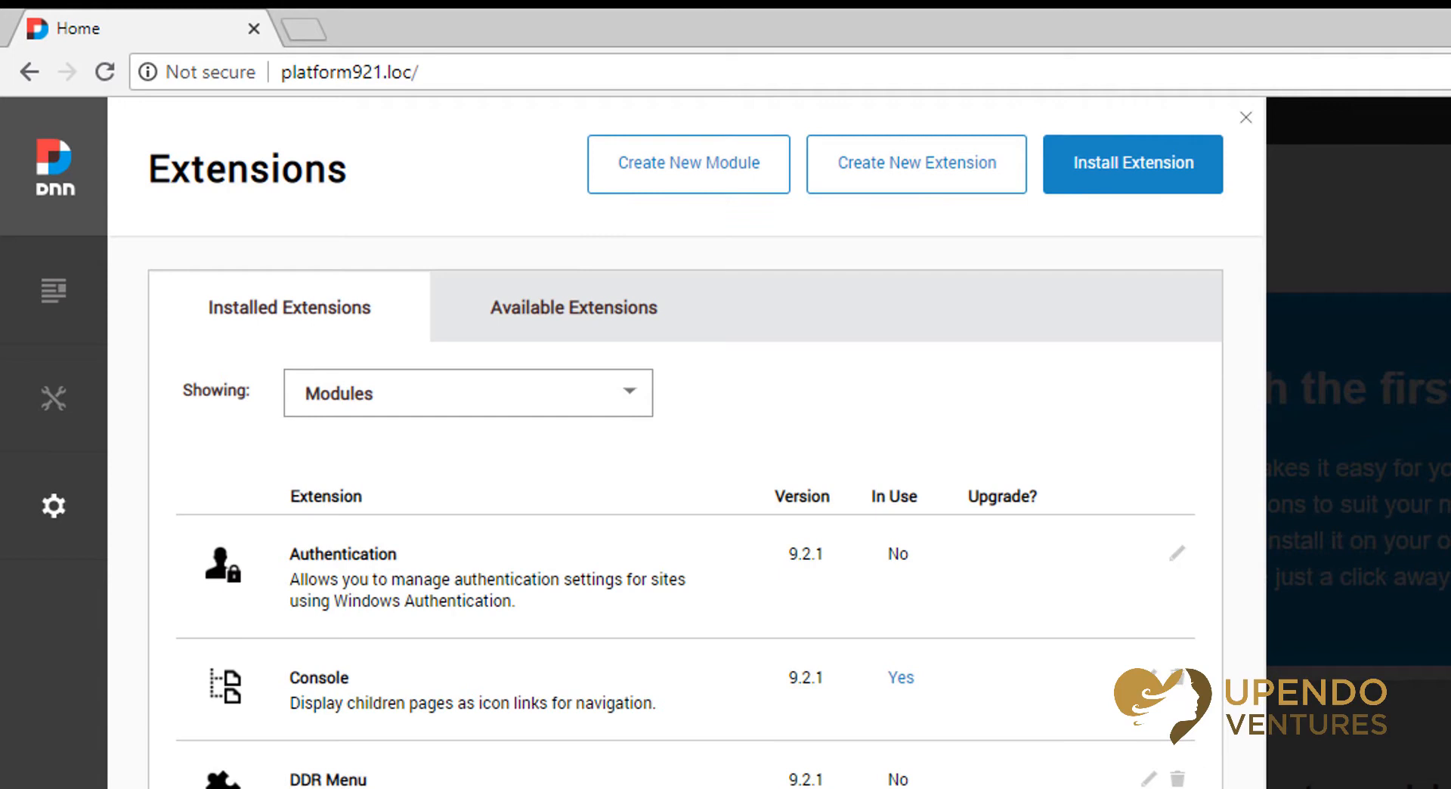
{"action": "scroll", "scroll_direction": "down", "scroll_amount": 3}
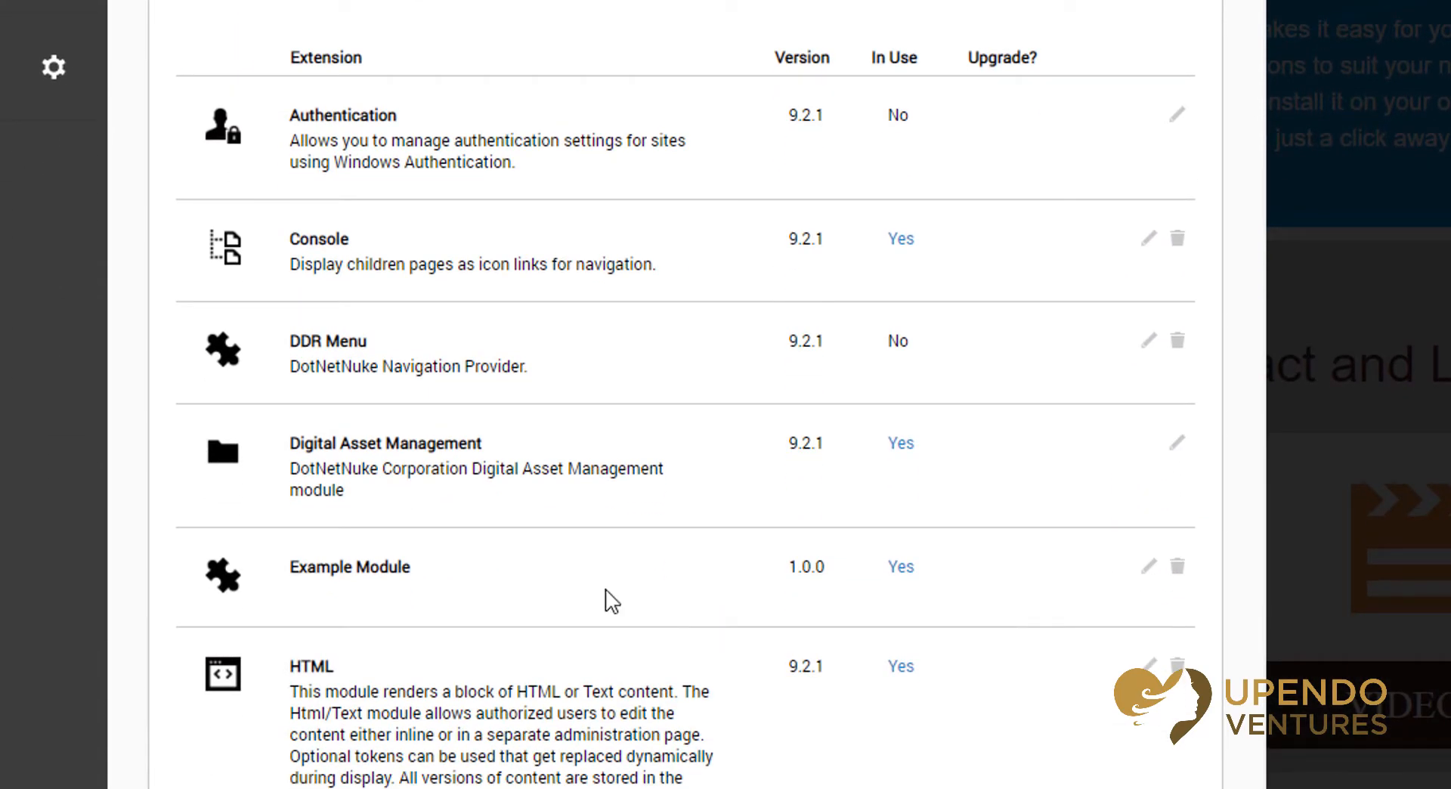
{"action": "mouse_move", "coordinate": [629, 599]}
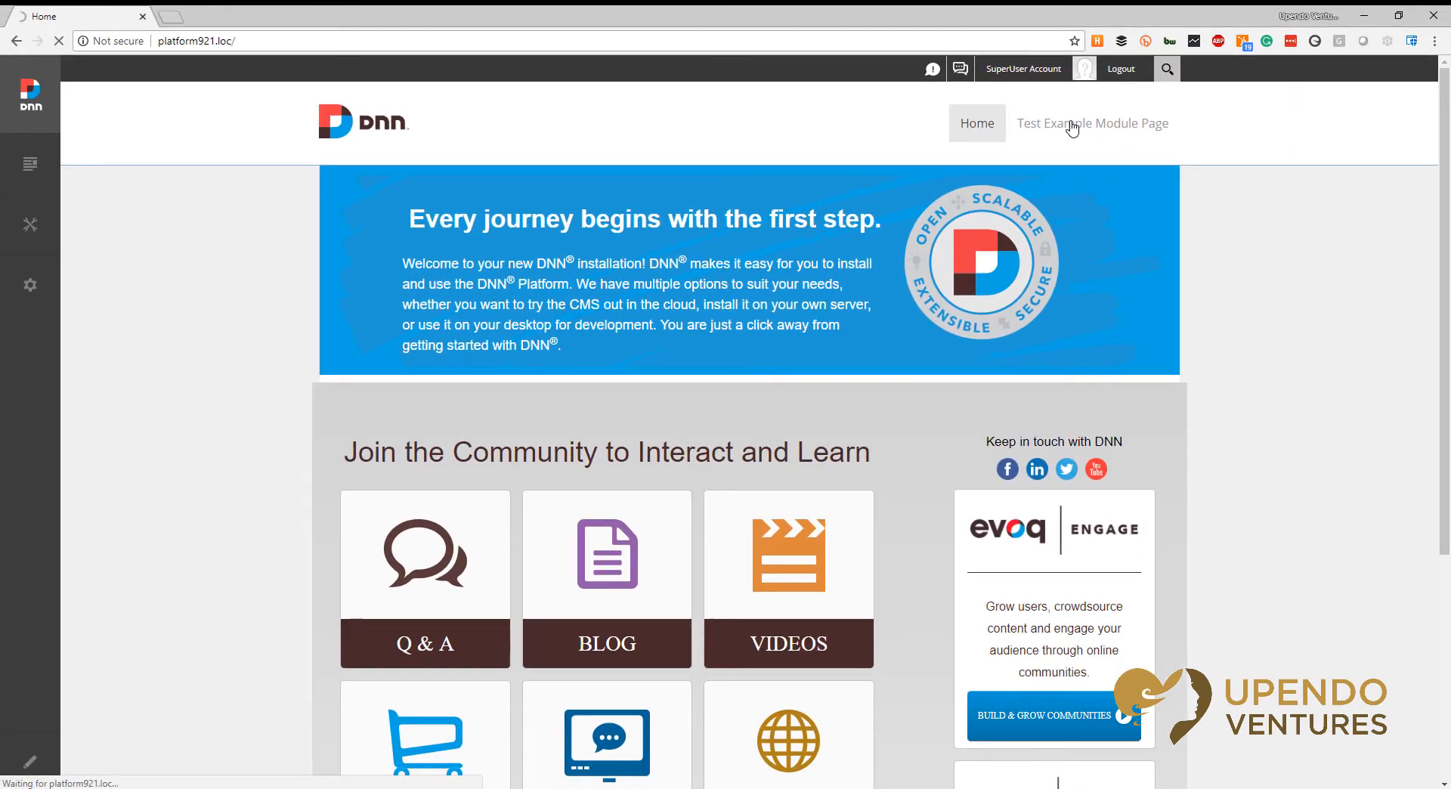
Open the Test Example Module Page and select its 'We Upendo DNN!' greeting
{"action": "left_click", "coordinate": [1092, 123]}
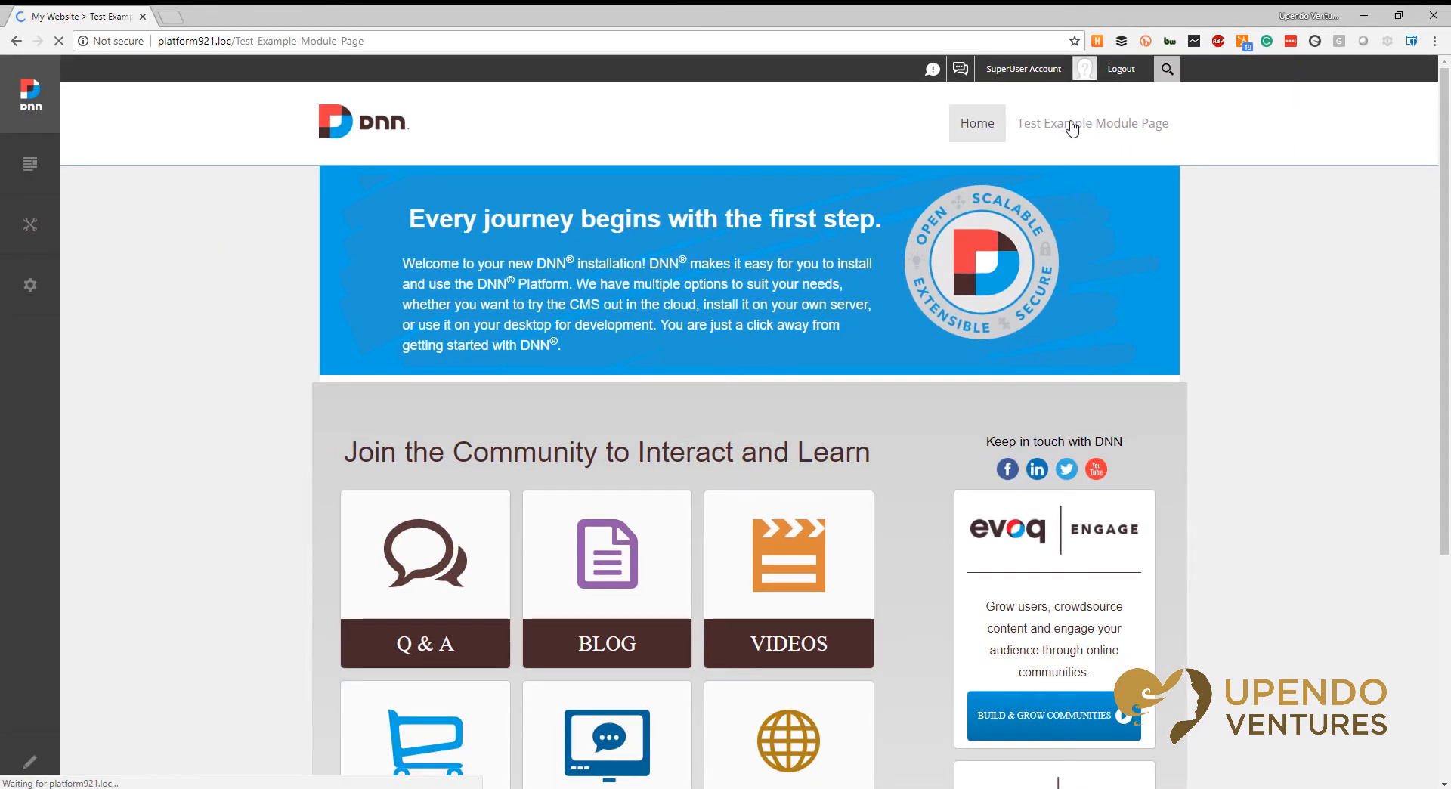
{"action": "left_click", "coordinate": [1092, 123]}
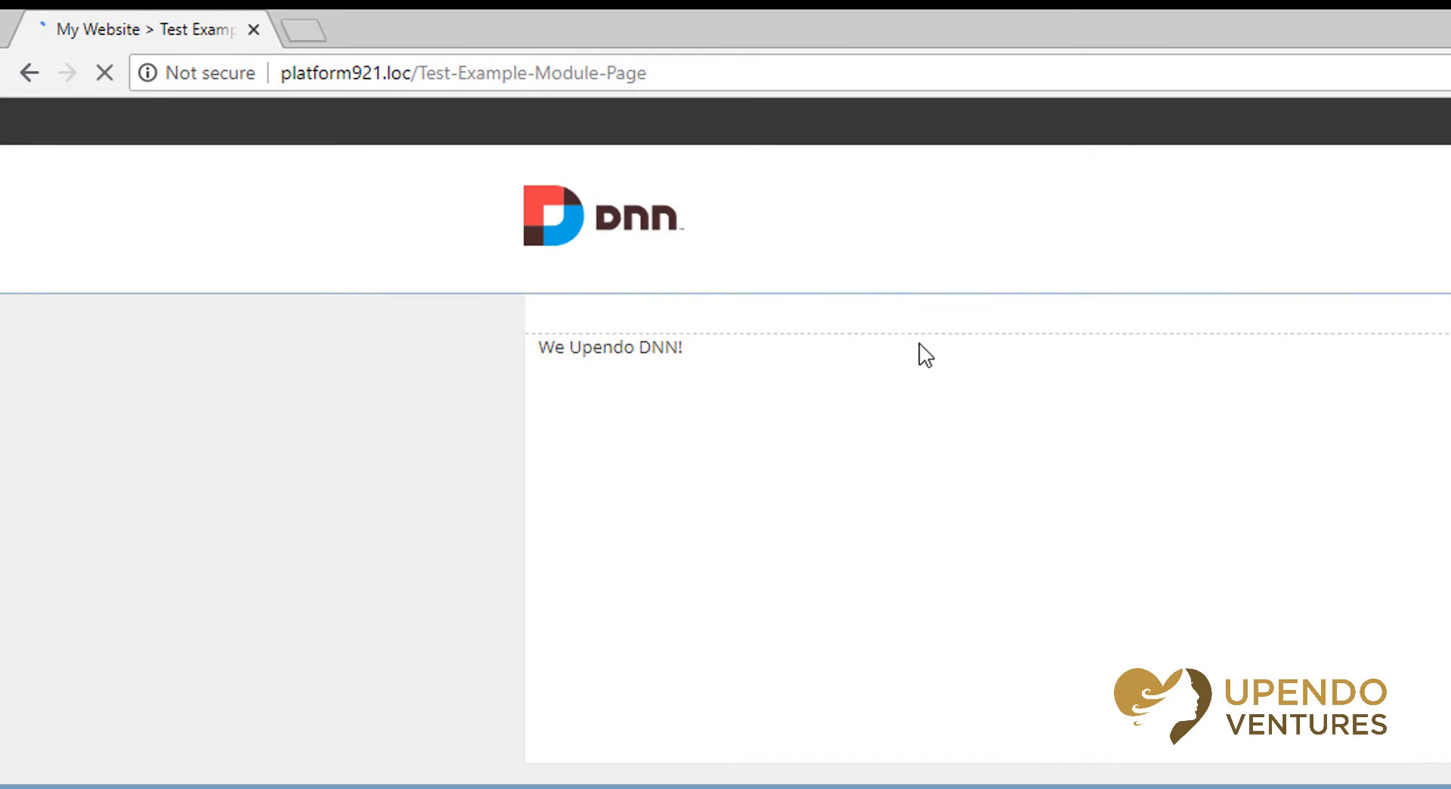
{"action": "double_click", "coordinate": [639, 347]}
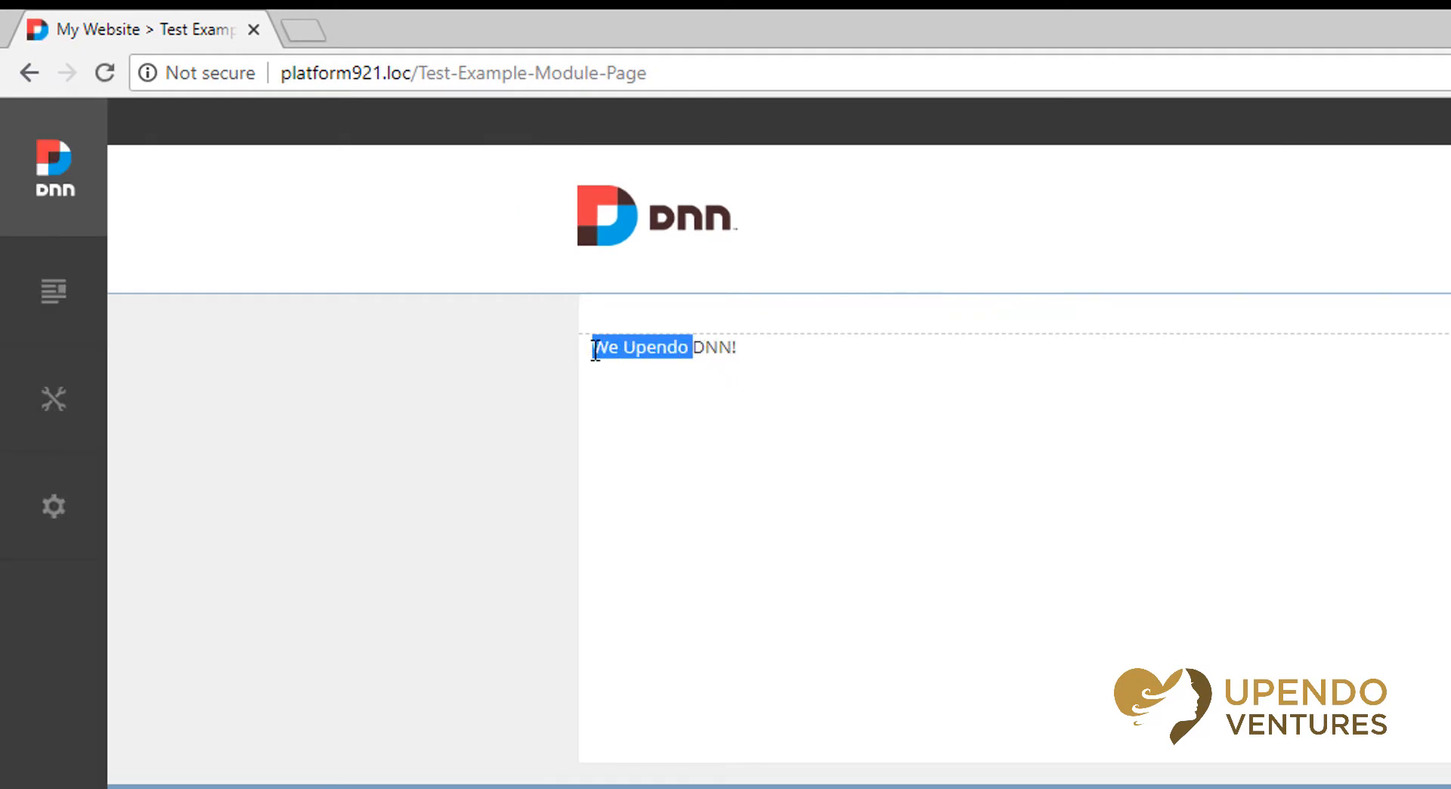
{"action": "left_click", "coordinate": [706, 410]}
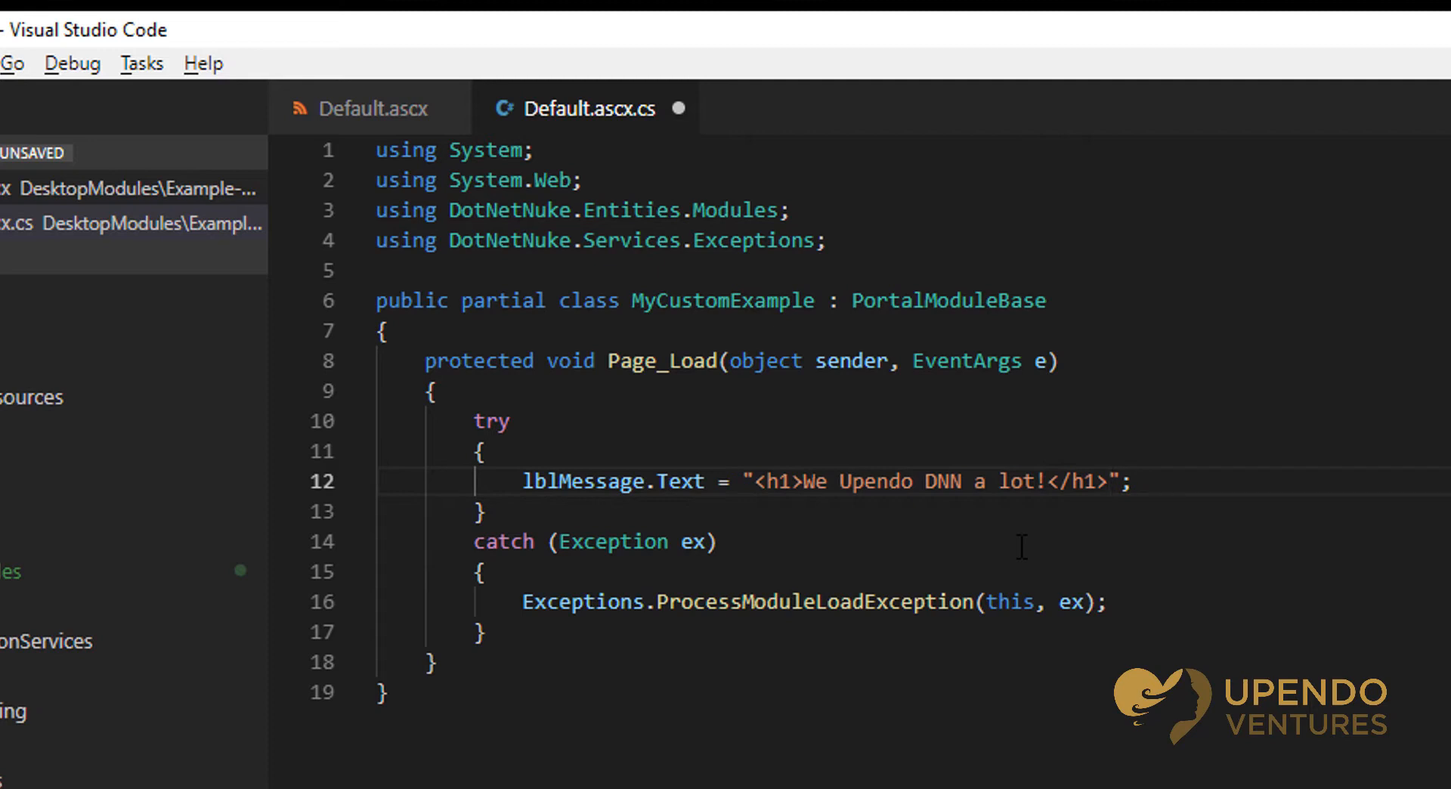
In Page_Load, set lblMessage.Text to "<h1>We Upendo DNN a lot!</h1>"
{"action": "left_click", "coordinate": [1106, 481]}
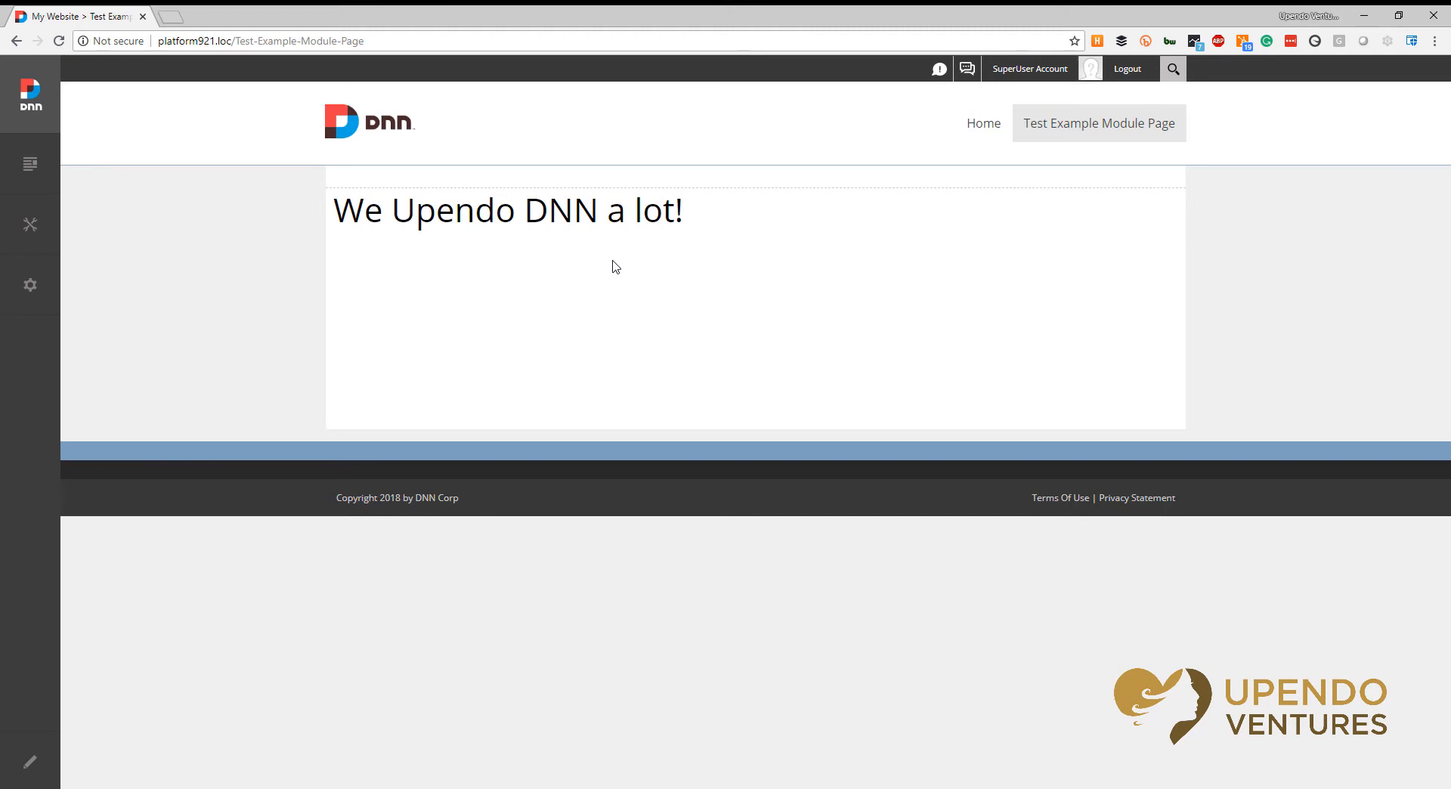
{"action": "mouse_move", "coordinate": [506, 255]}
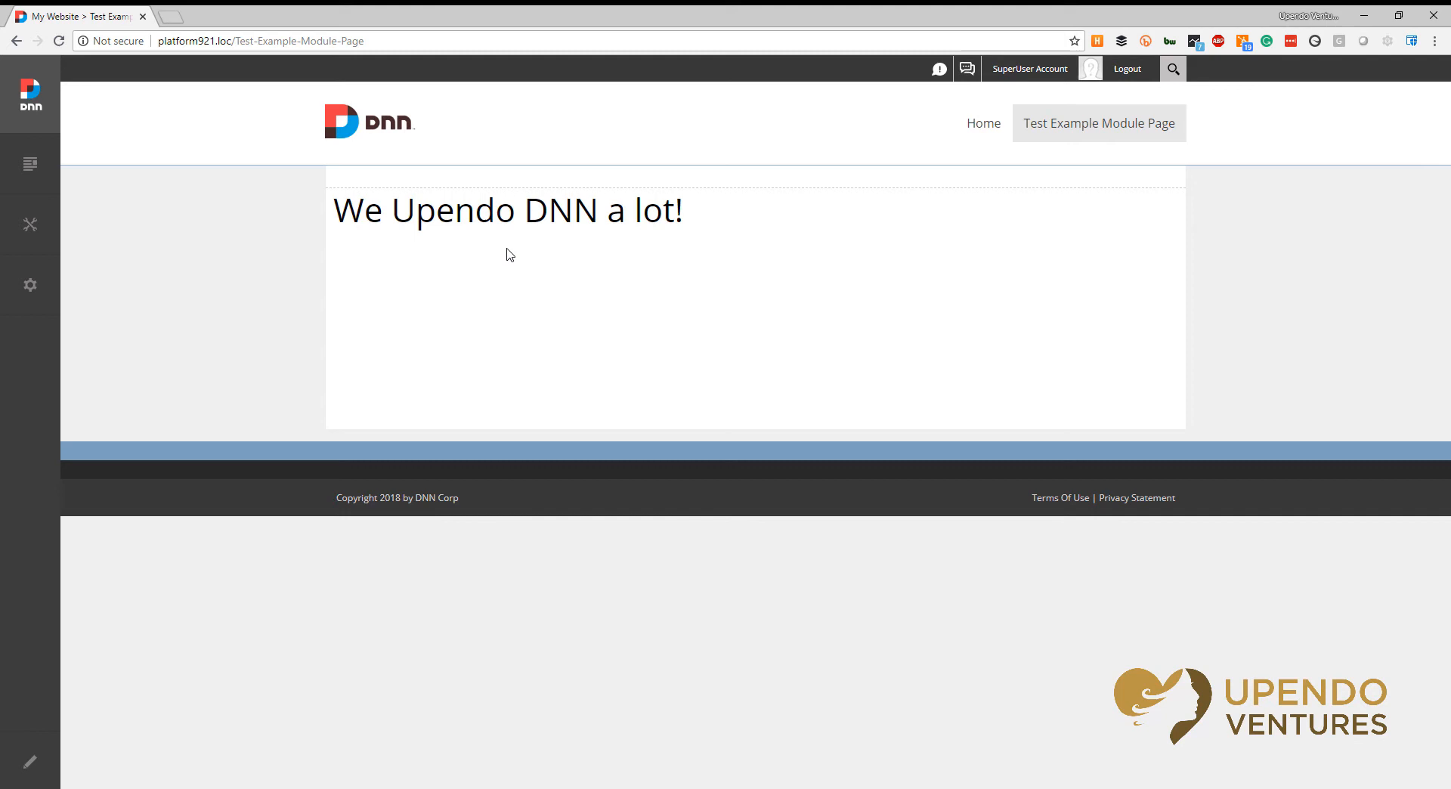
{"action": "mouse_move", "coordinate": [464, 252]}
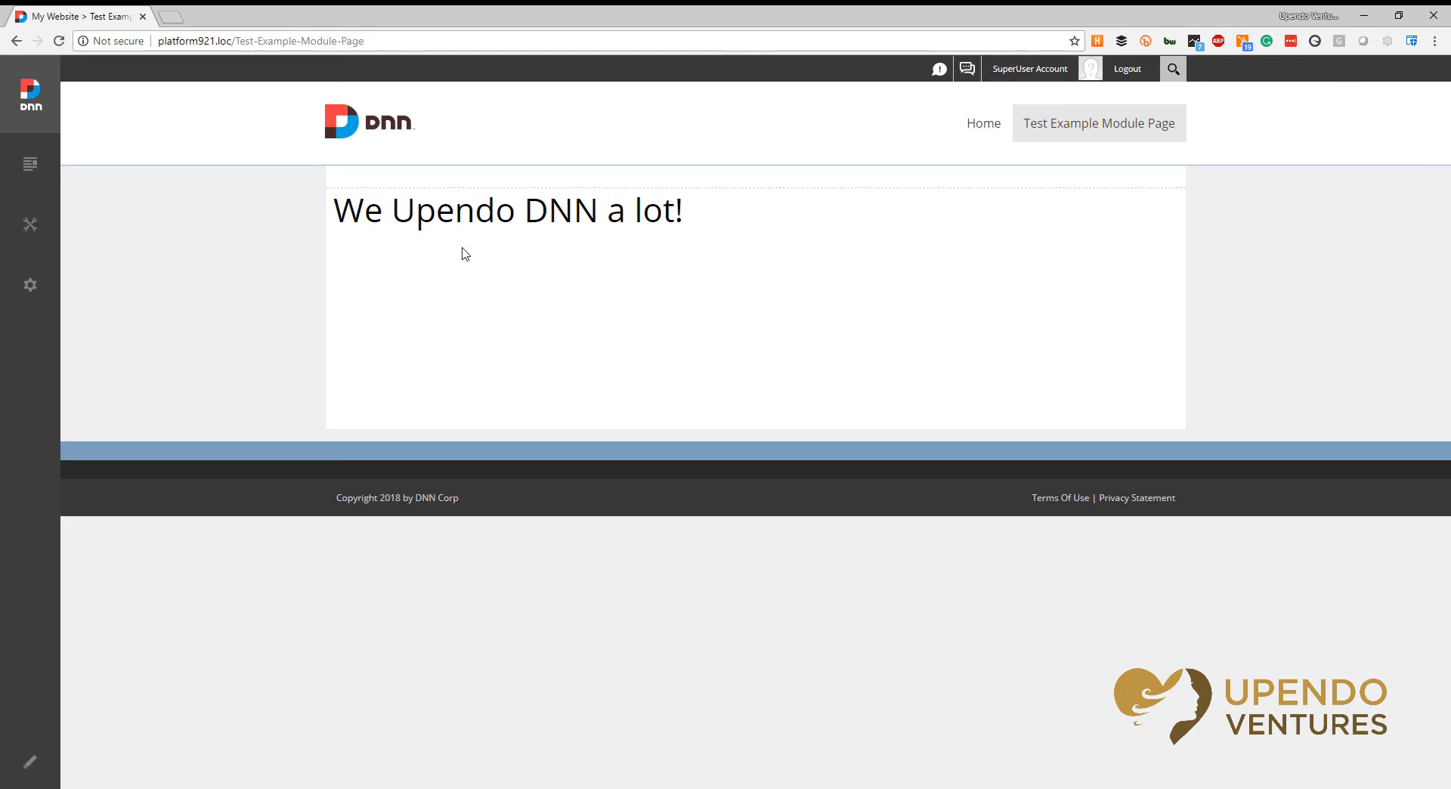
{"action": "mouse_move", "coordinate": [481, 256]}
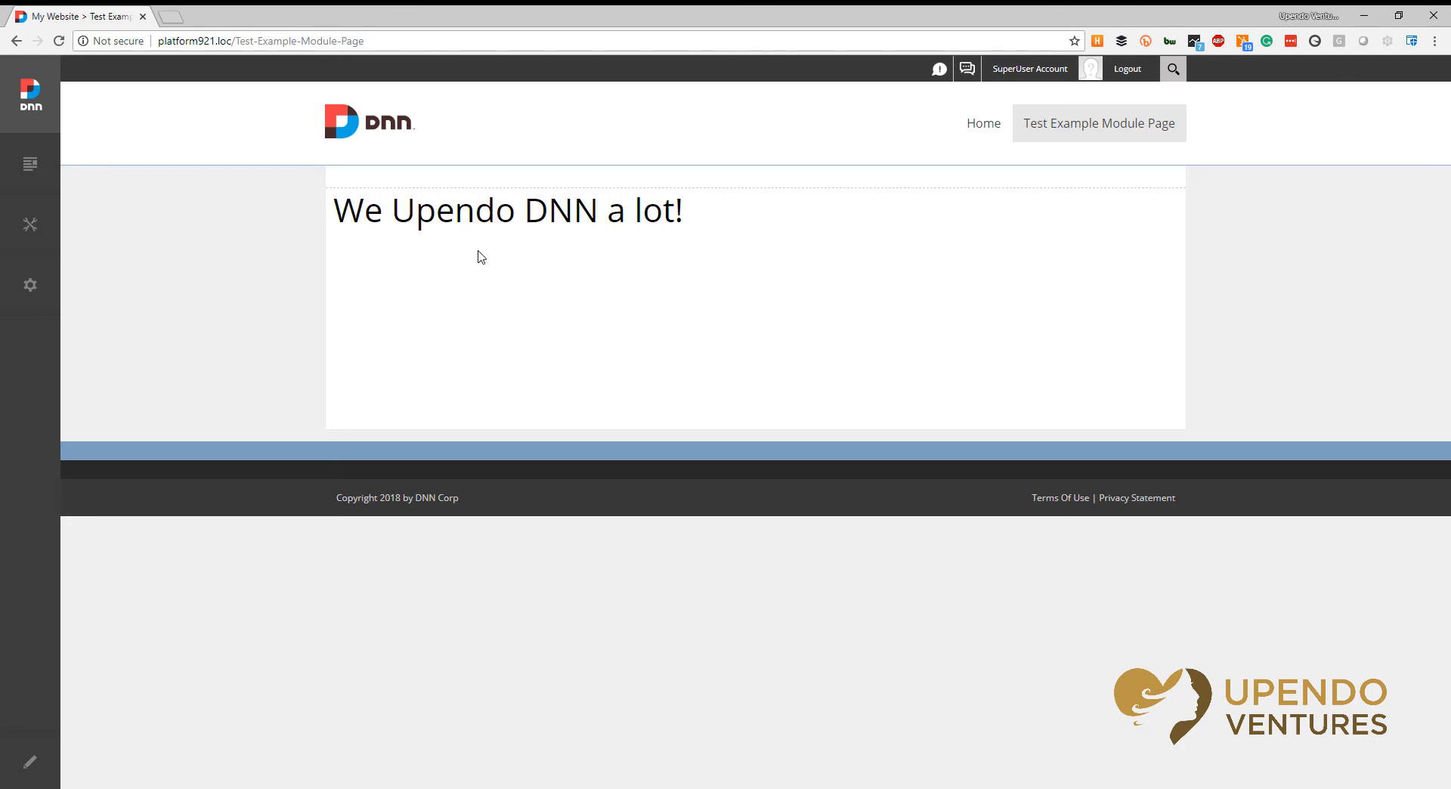